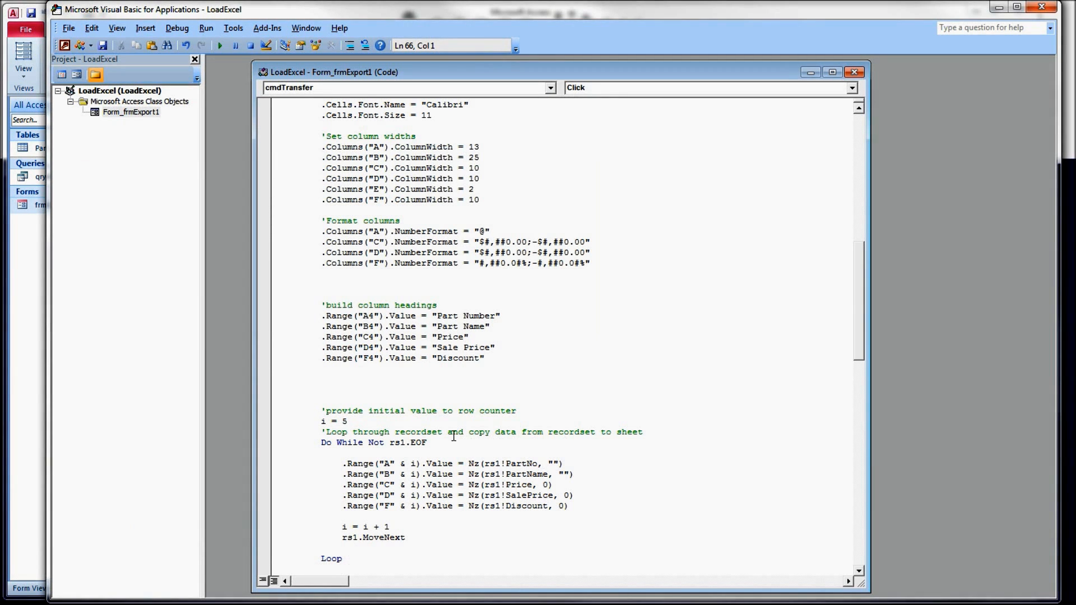
Step: Review the exported Part Number heading in A4 and the part rows A5:F12
double_click(397, 443)
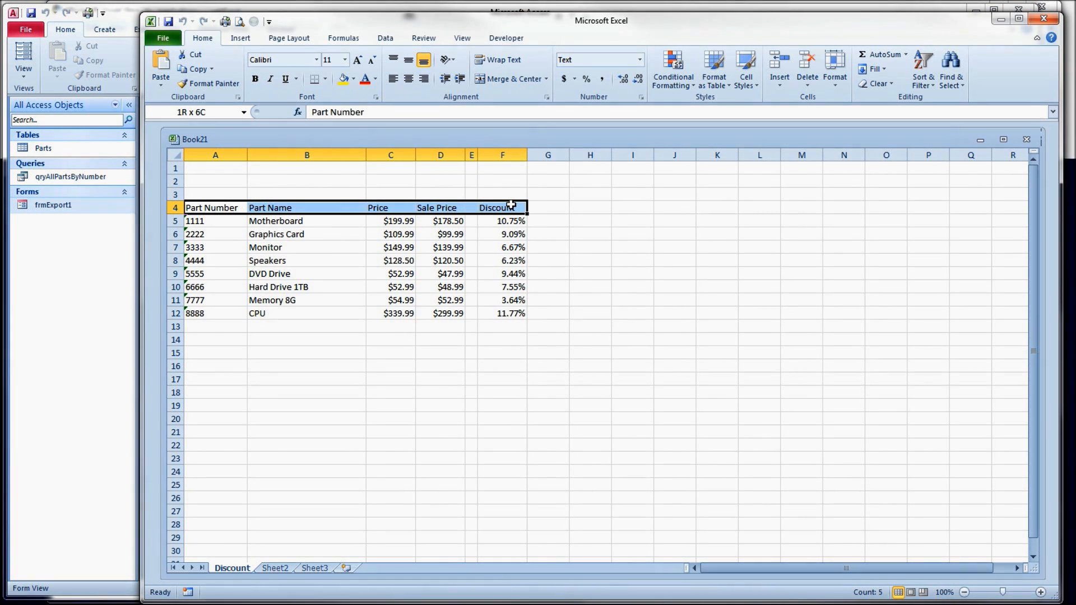
left_click(212, 208)
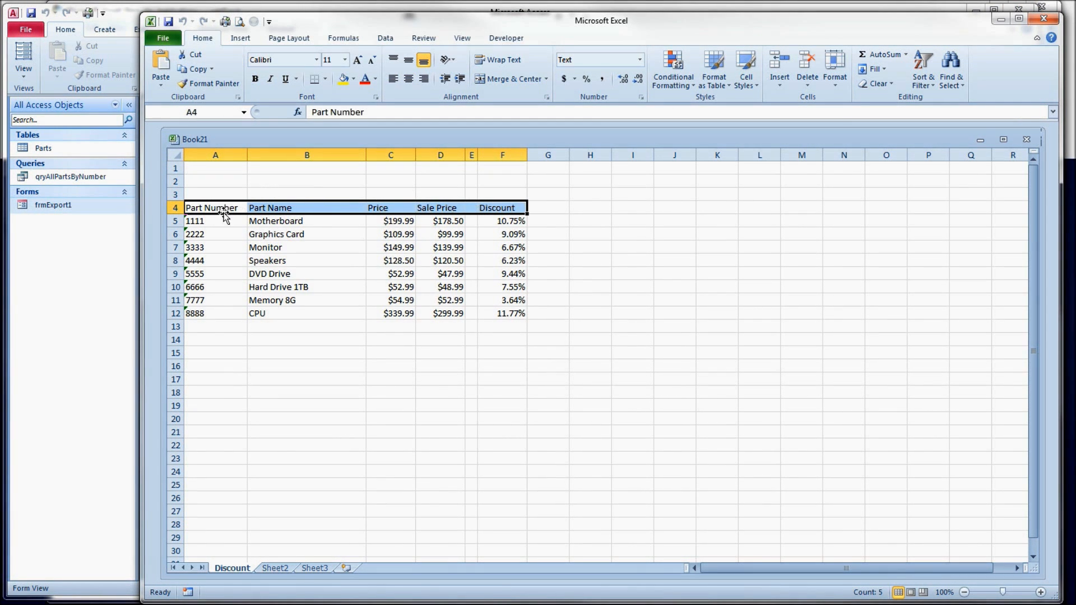
left_click_drag(215, 221, 502, 313)
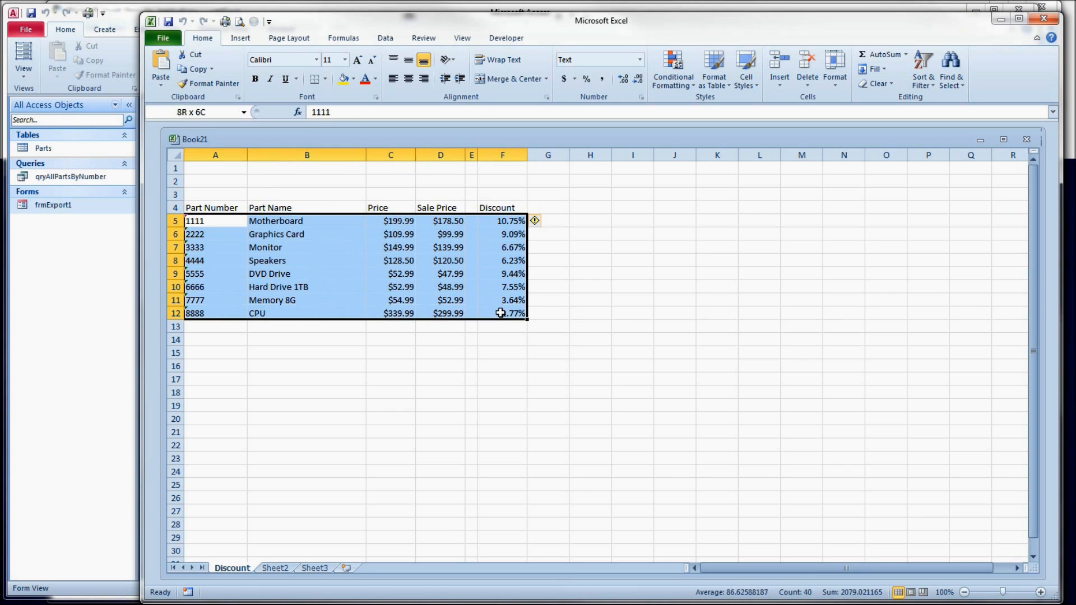
left_click(306, 379)
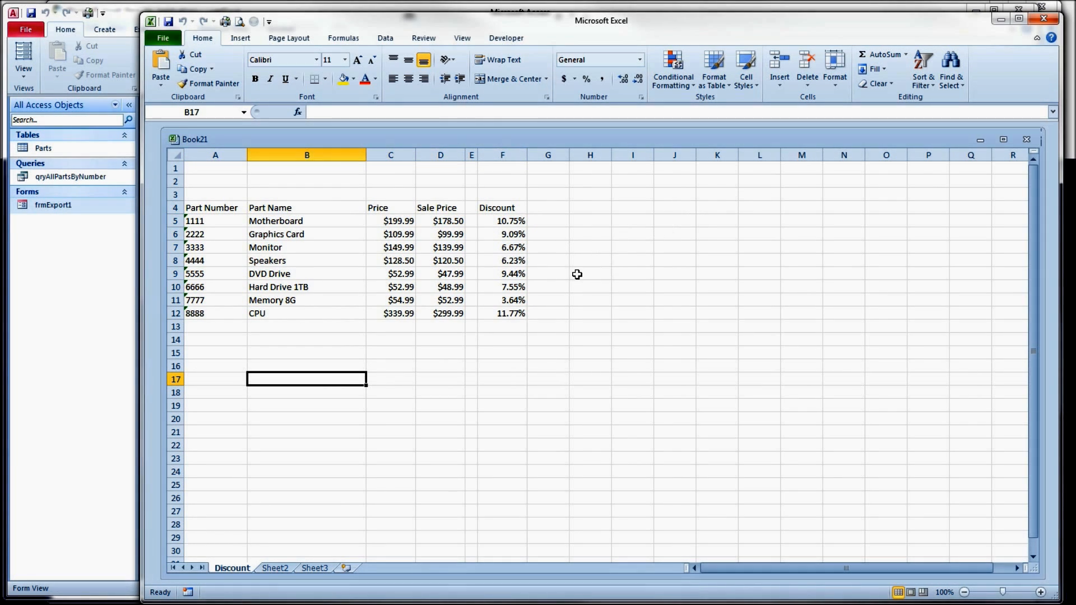
mouse_move(215, 169)
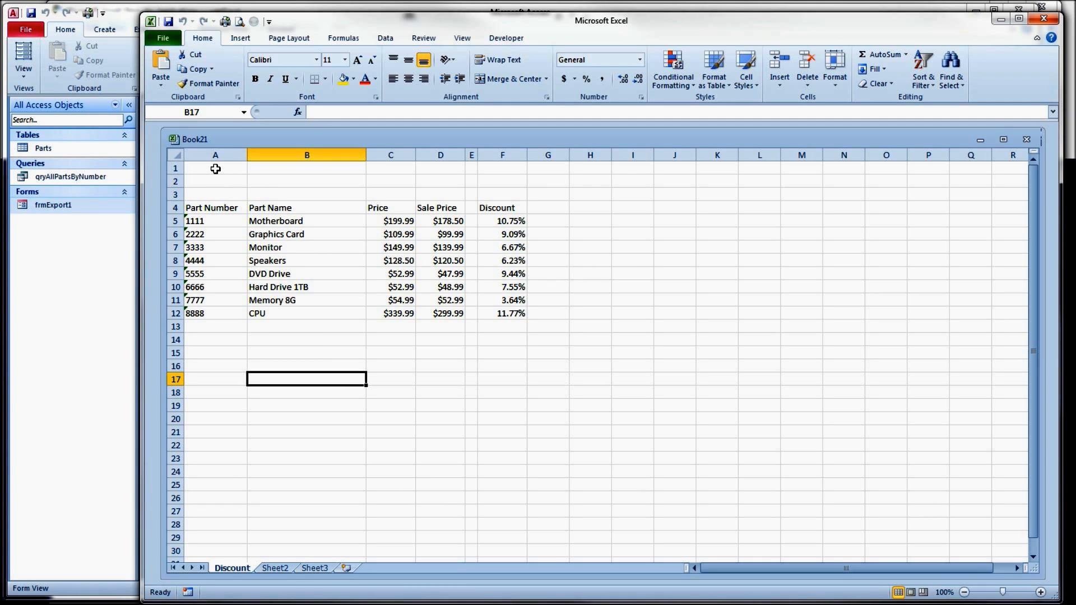
Step: Check the empty title cells A1 and A2, then close the exported workbook
left_click(215, 167)
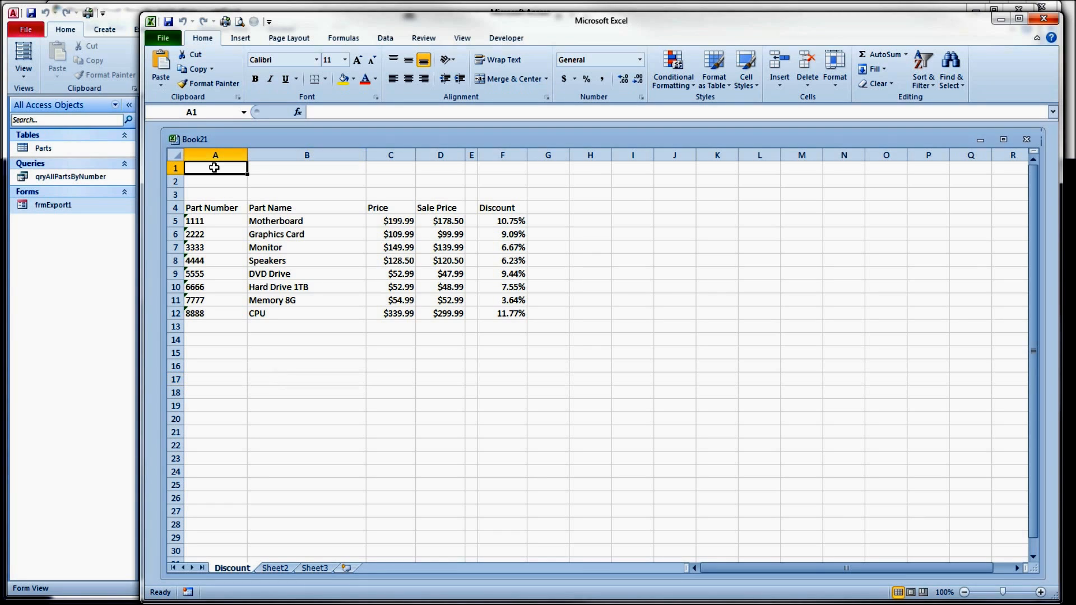
left_click(216, 180)
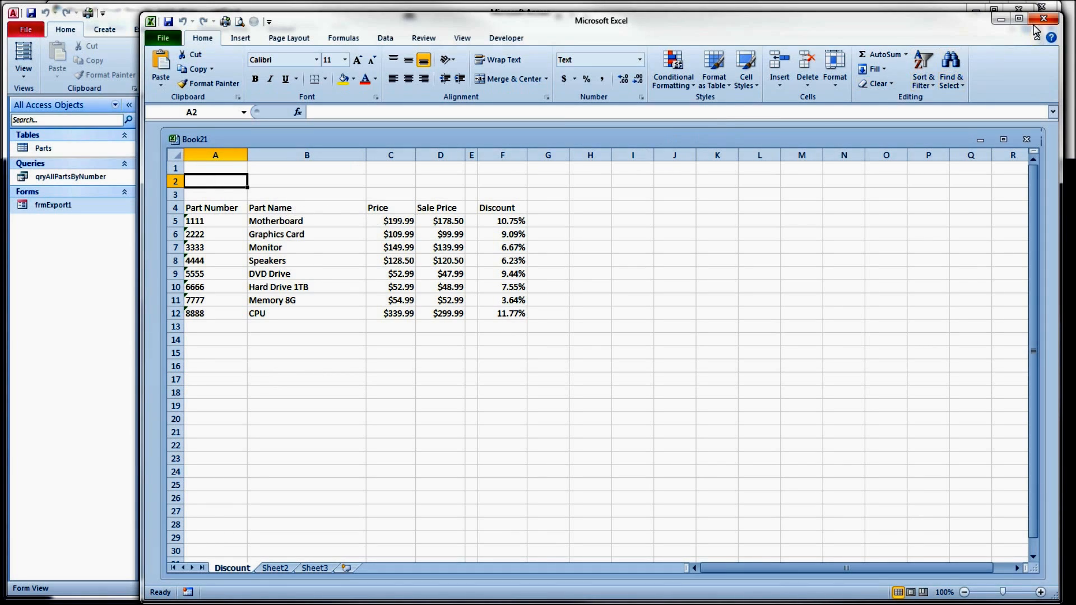
left_click(1042, 19)
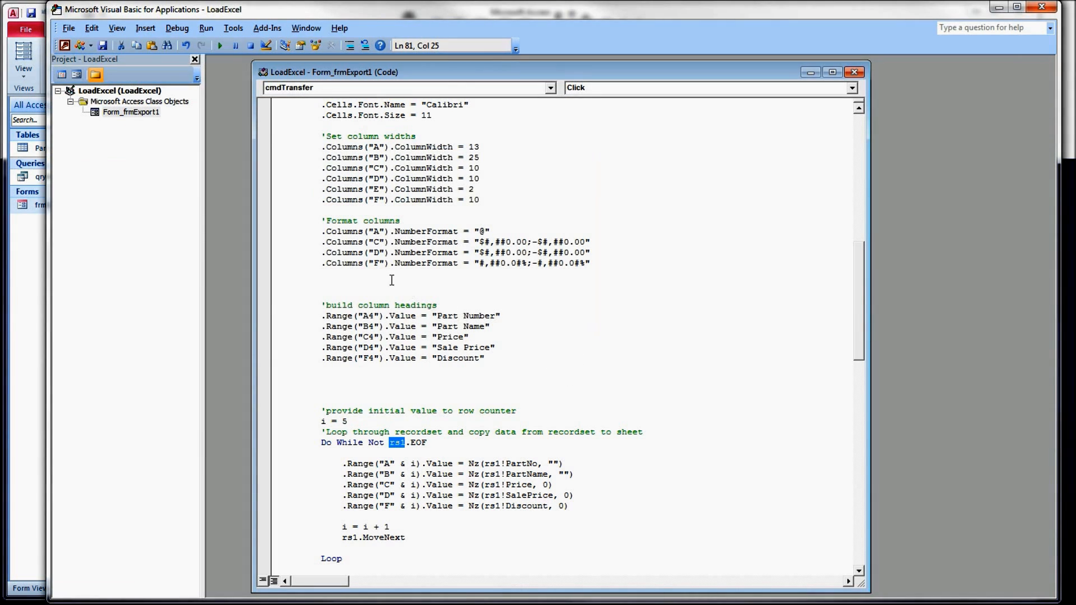
Step: Add code writing "Discount Listing" to A1 and the current Date to A2 above the headings
left_click(278, 284)
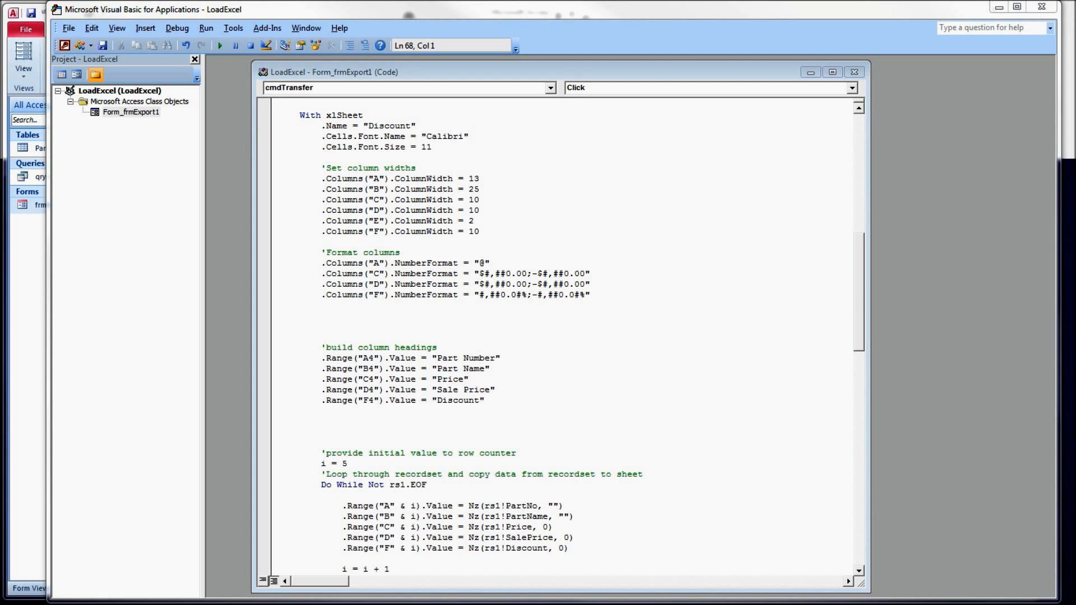
left_click(381, 329)
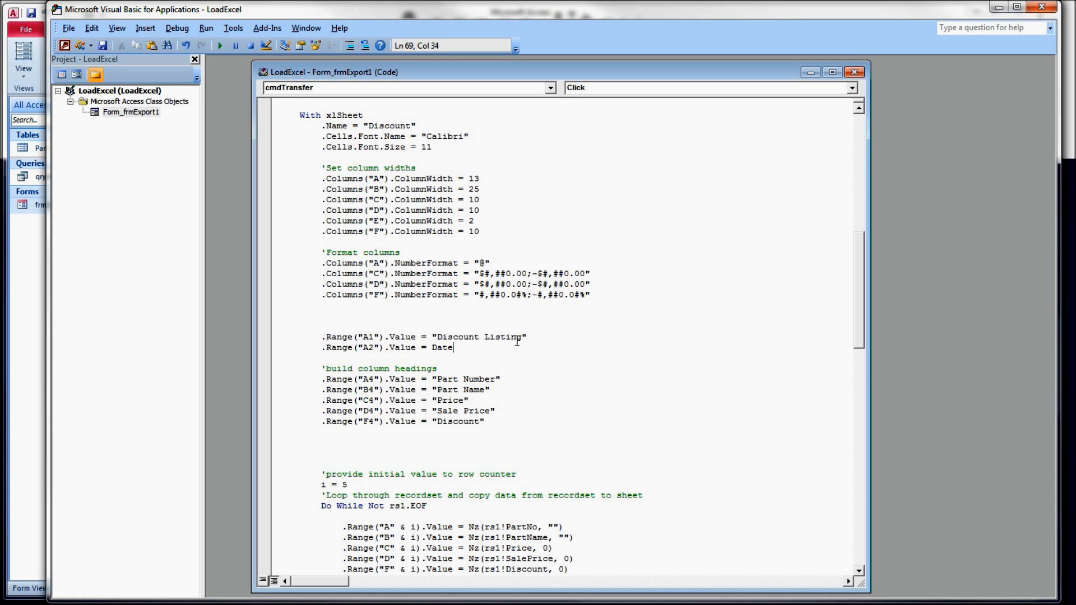
type("()")
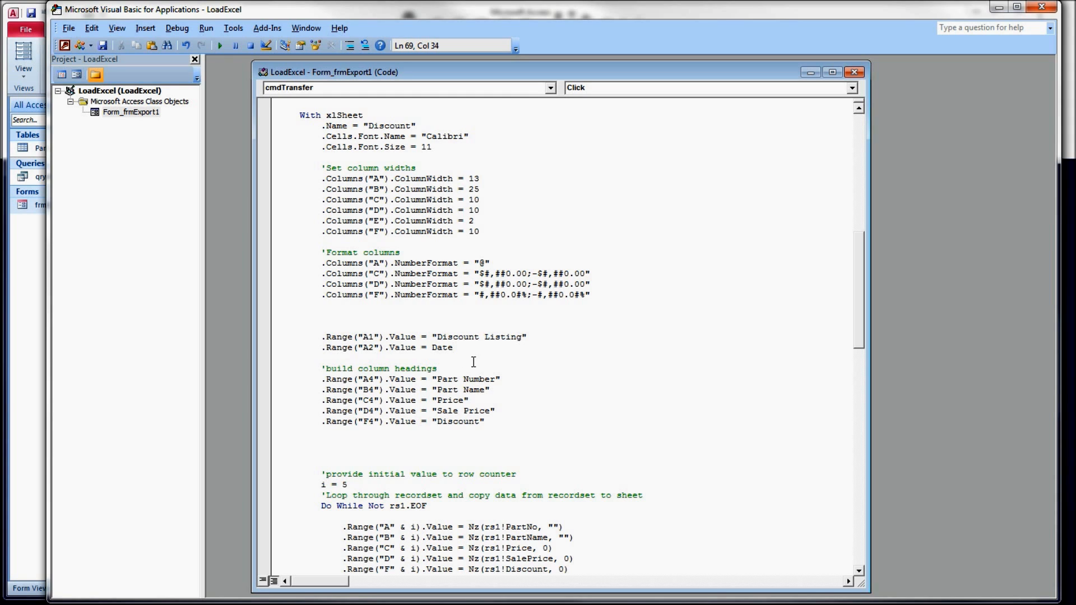
mouse_move(31, 287)
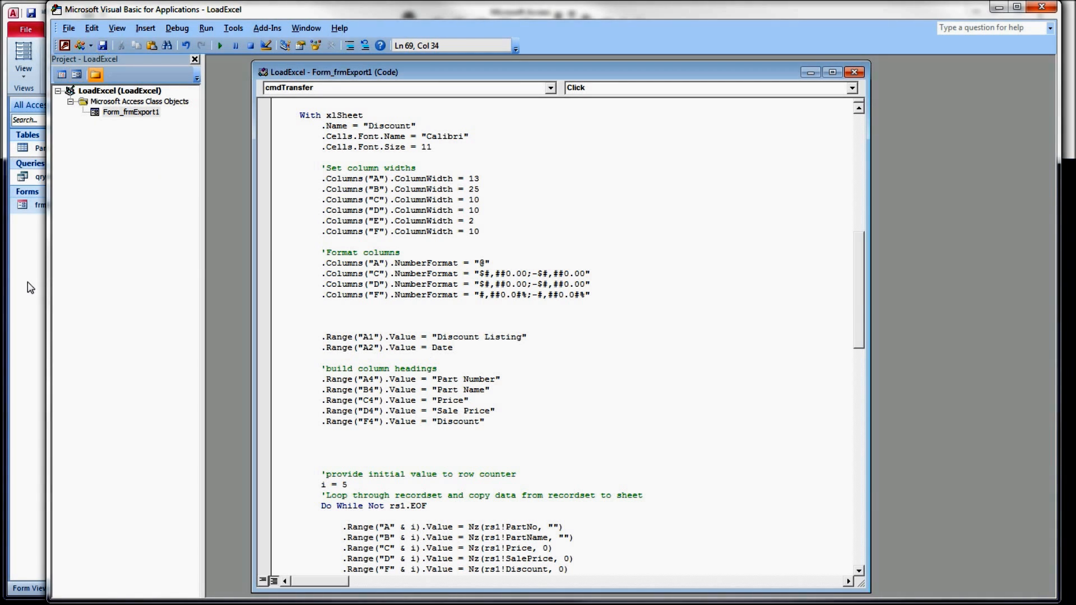
Step: Check the Discount Listing title in A1 and the date in A2
left_click(219, 45)
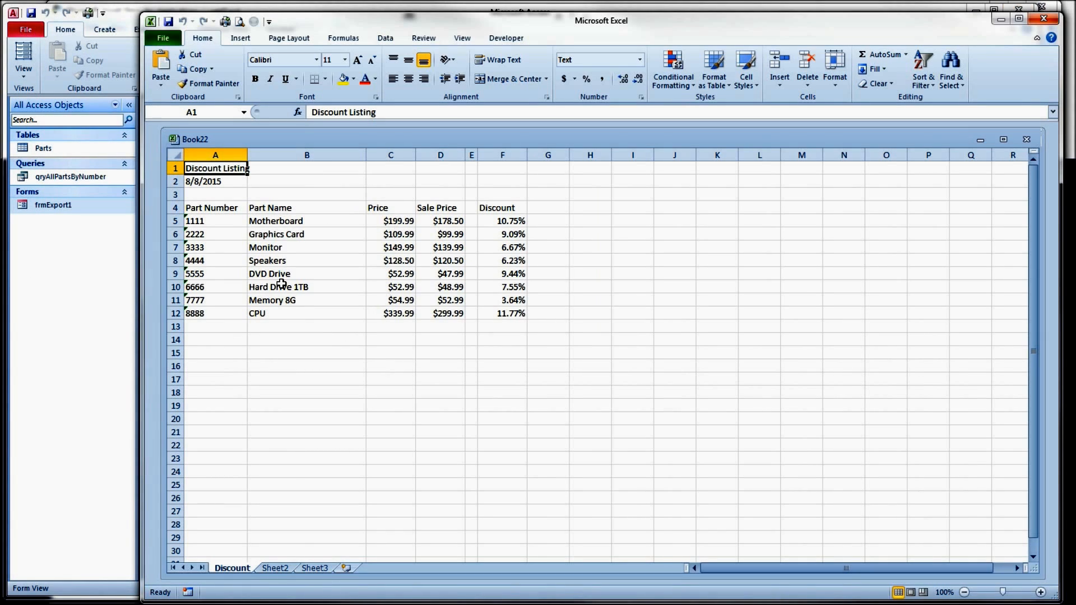
left_click(216, 194)
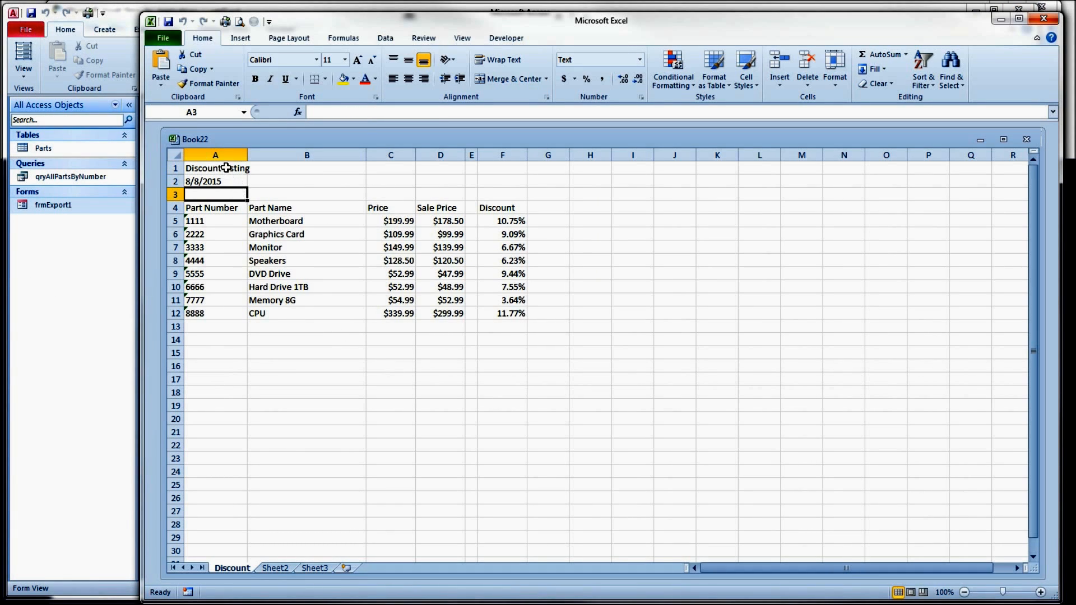
left_click(215, 180)
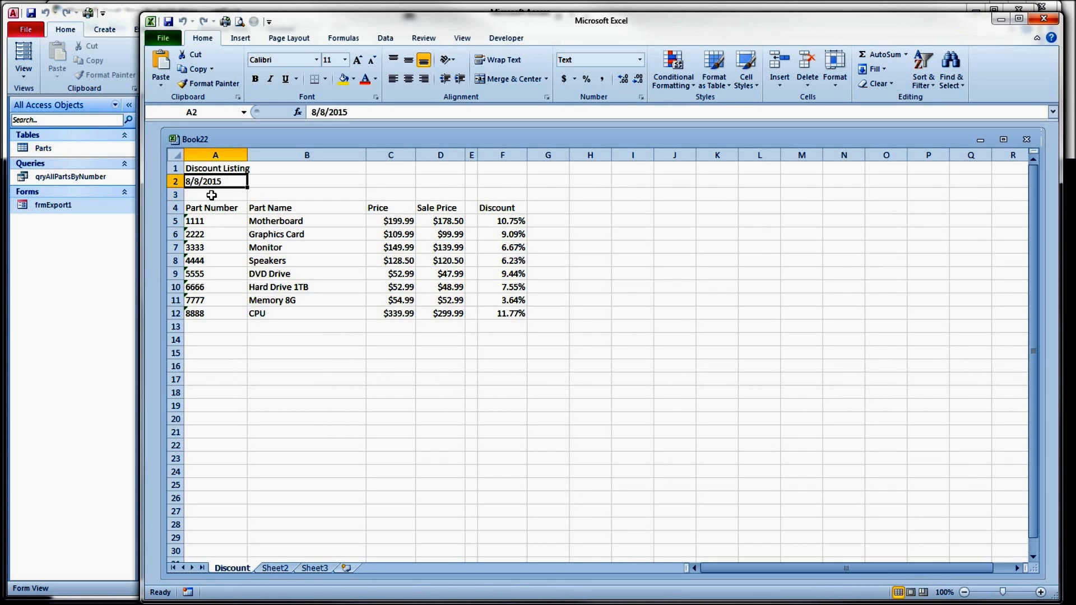
left_click(216, 194)
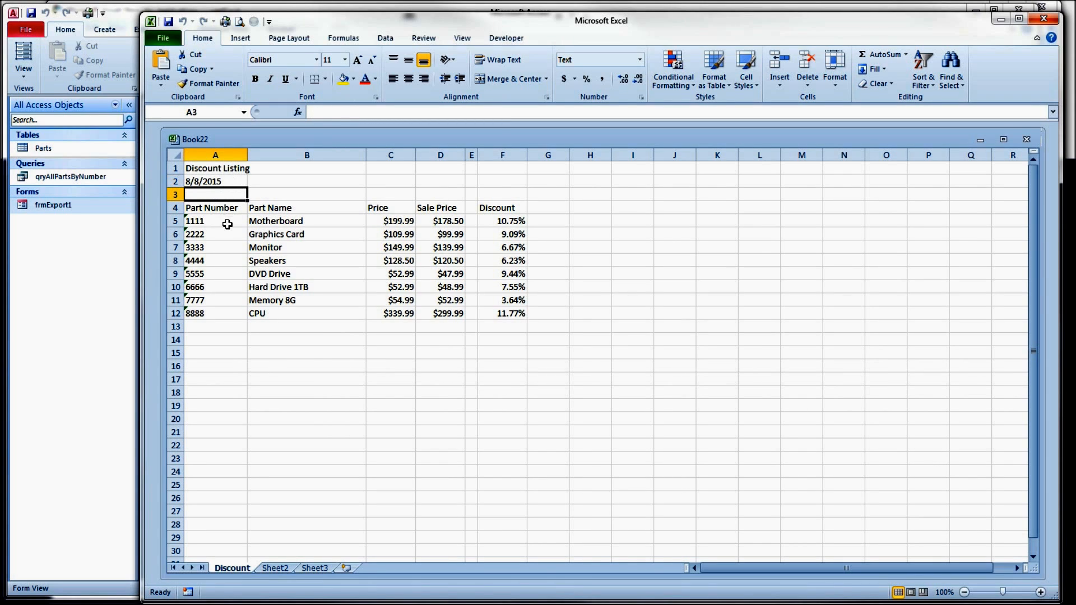
mouse_move(228, 170)
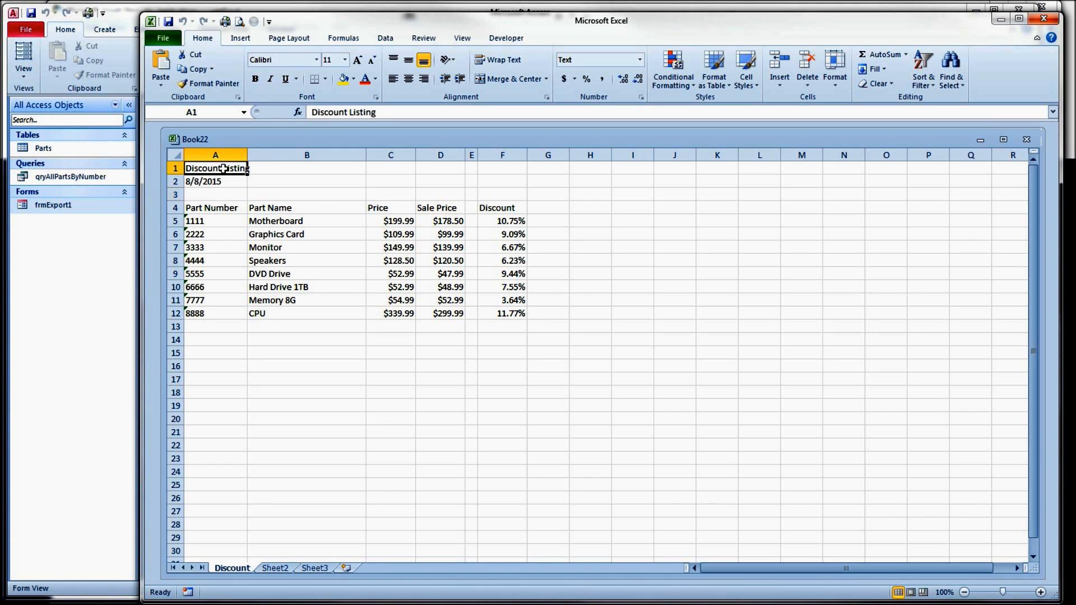
Step: Merge and centre the title across A1:F1 and the date across A2:F2
left_click_drag(215, 168, 502, 168)
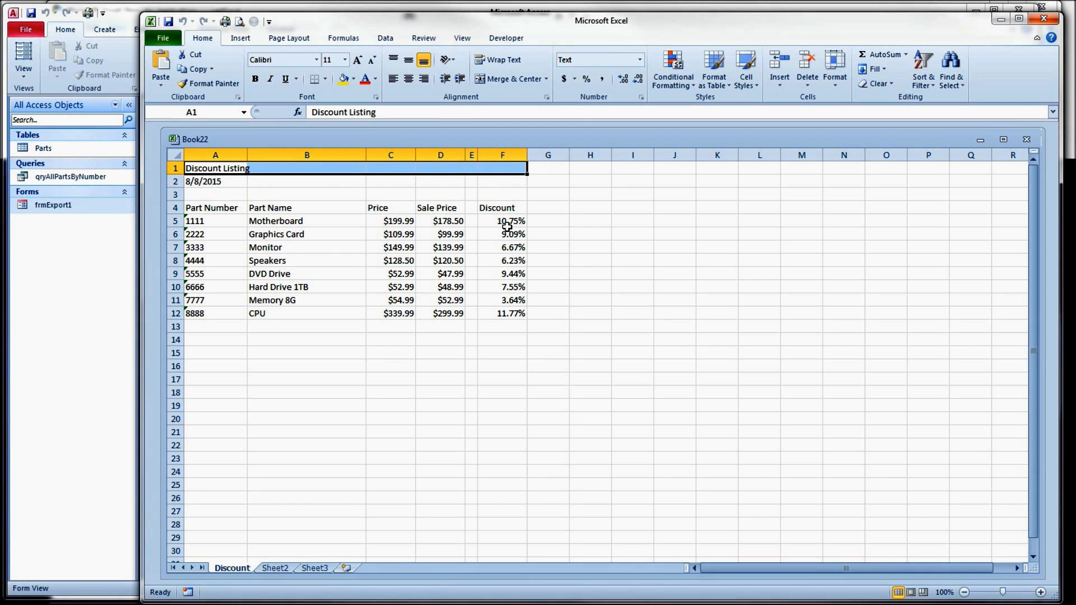
mouse_move(507, 79)
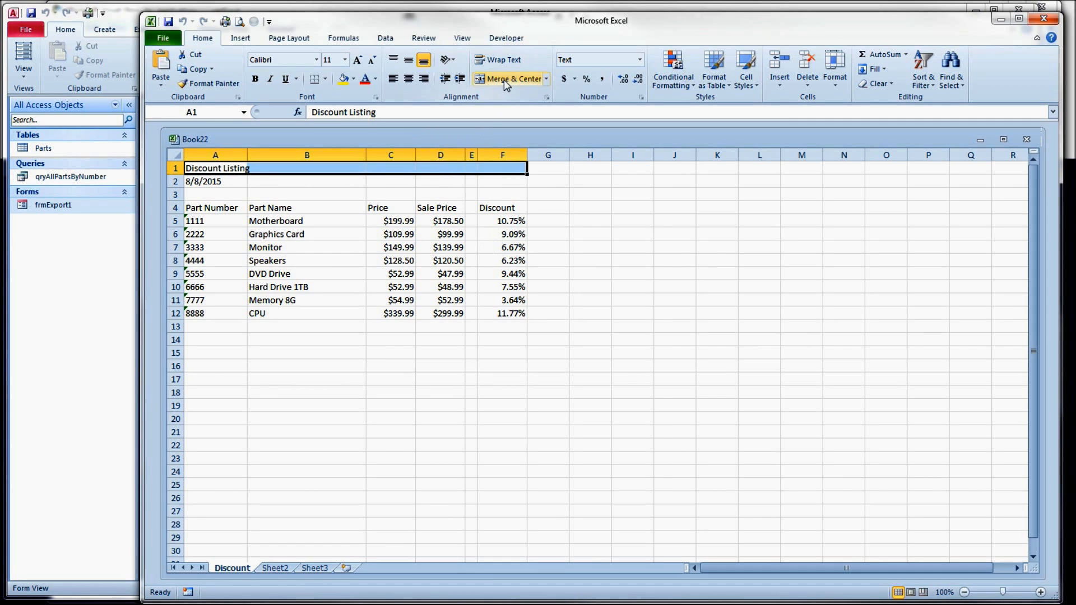
left_click(509, 78)
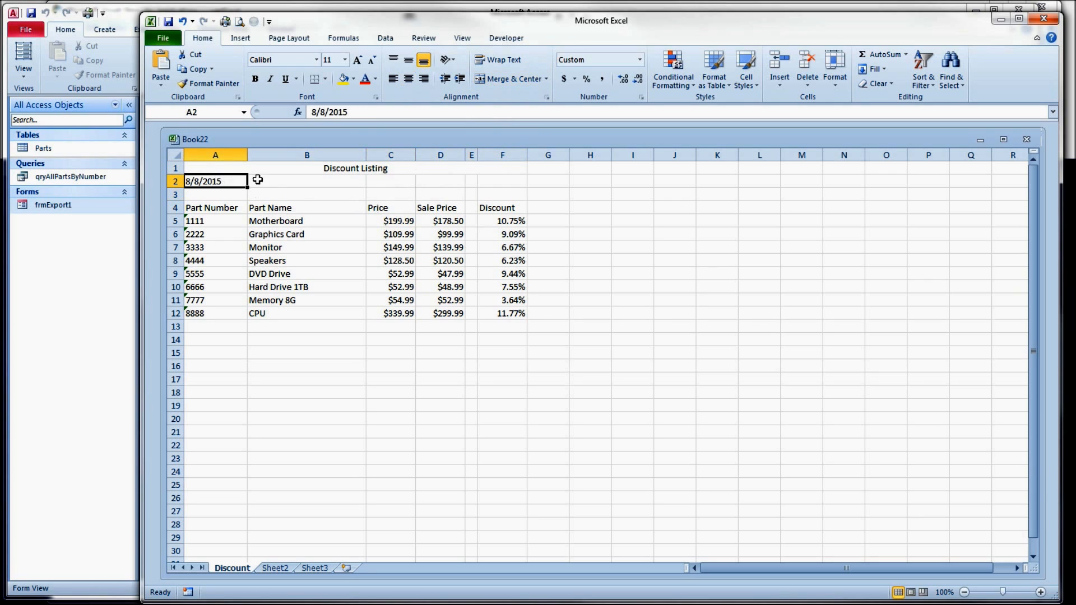
left_click(509, 79)
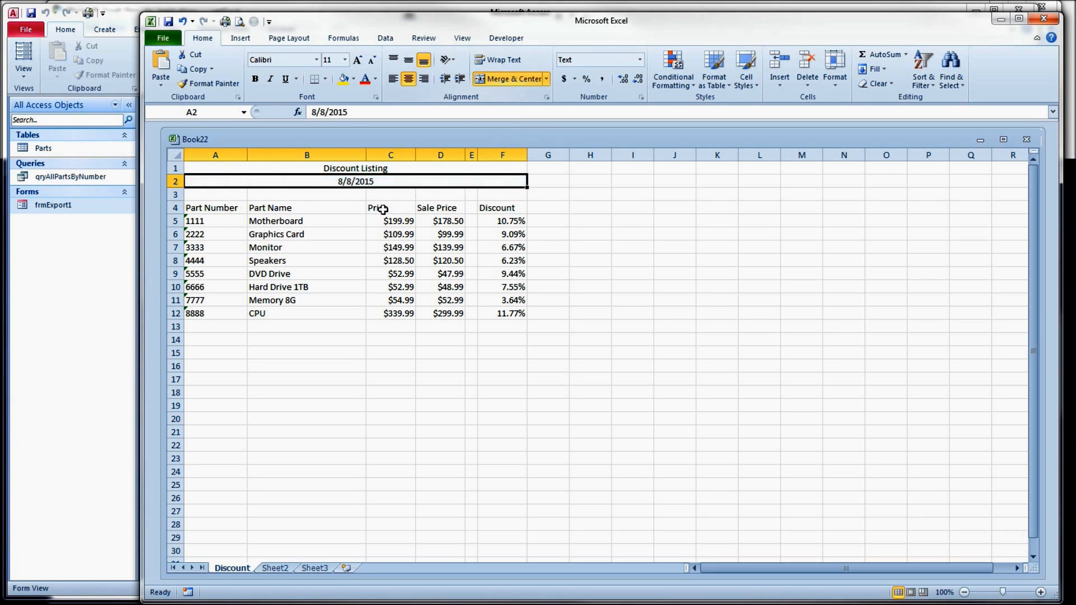
left_click(306, 220)
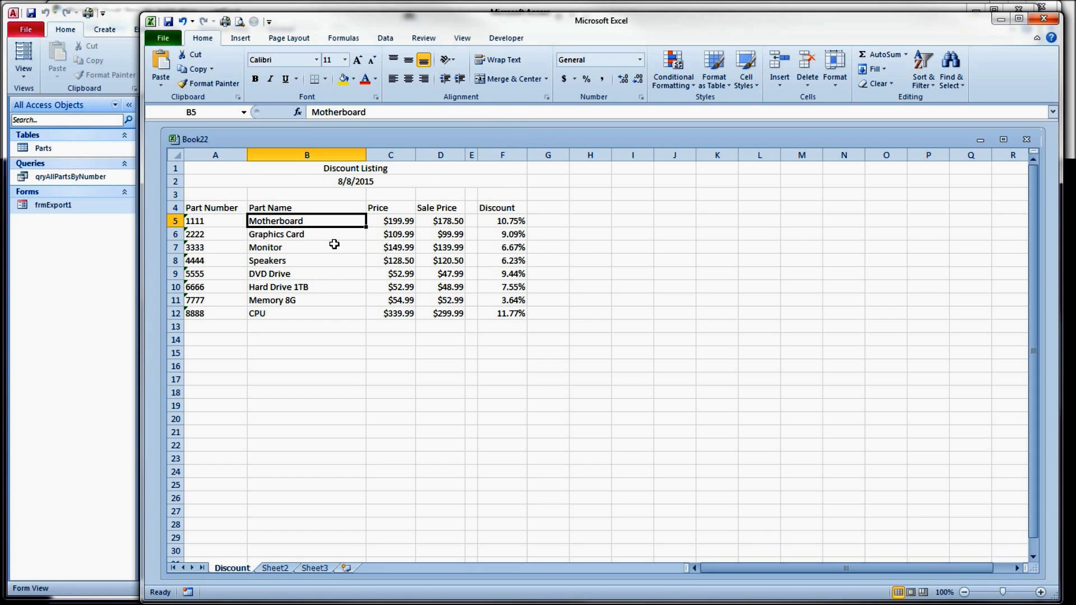
mouse_move(329, 249)
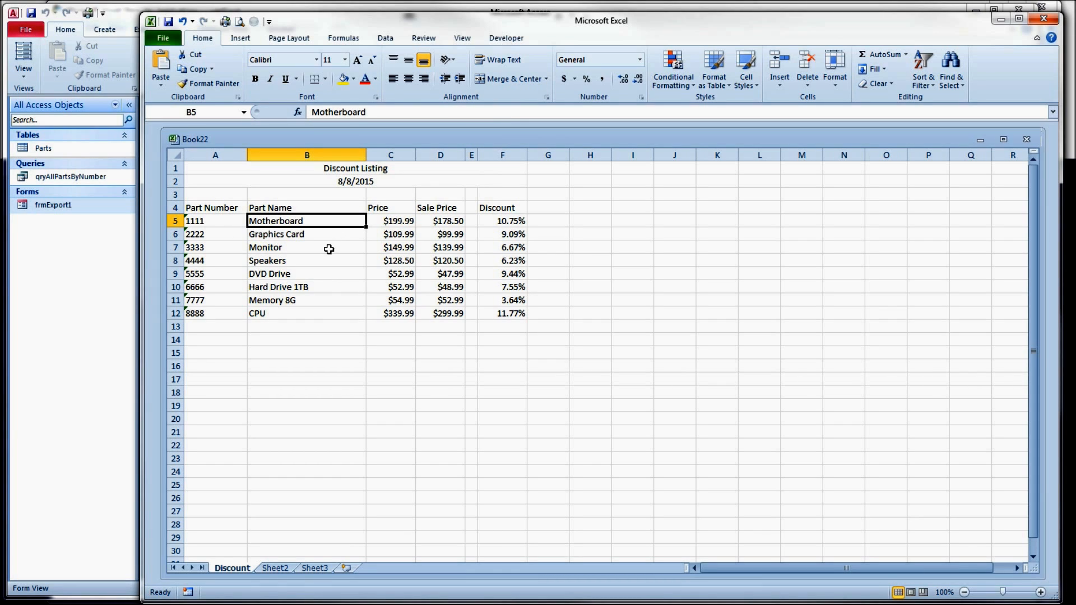
mouse_move(454, 174)
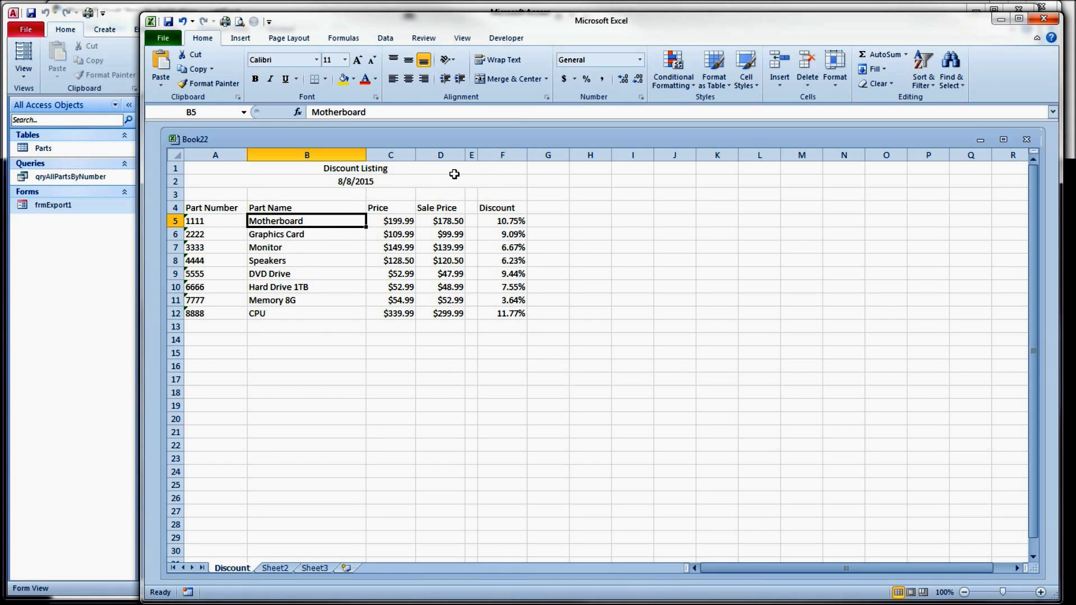
Step: Close the test workbook without saving the changes
left_click(1044, 18)
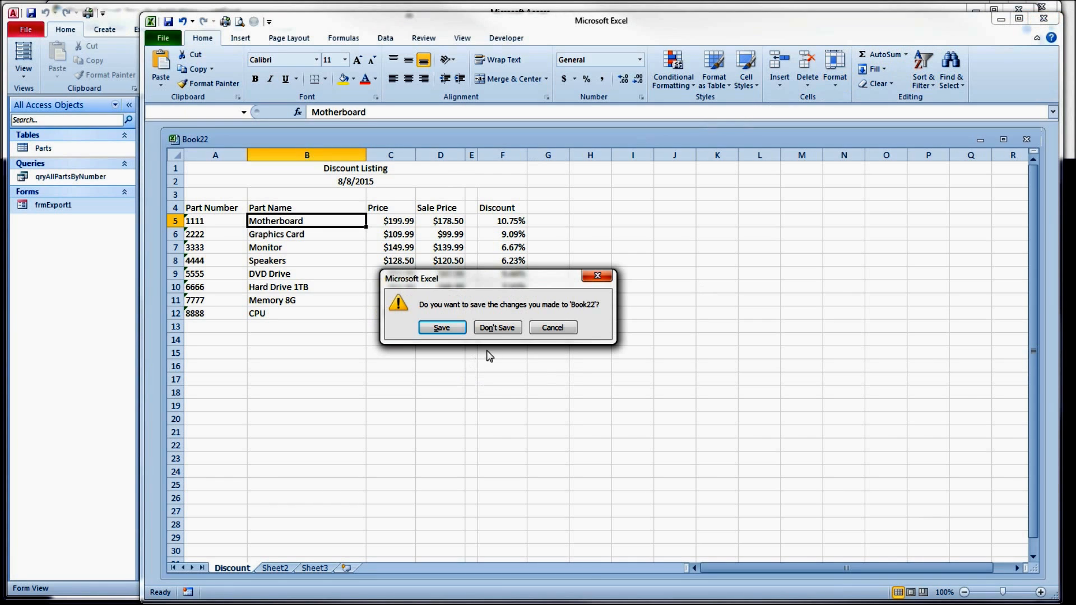
left_click(496, 327)
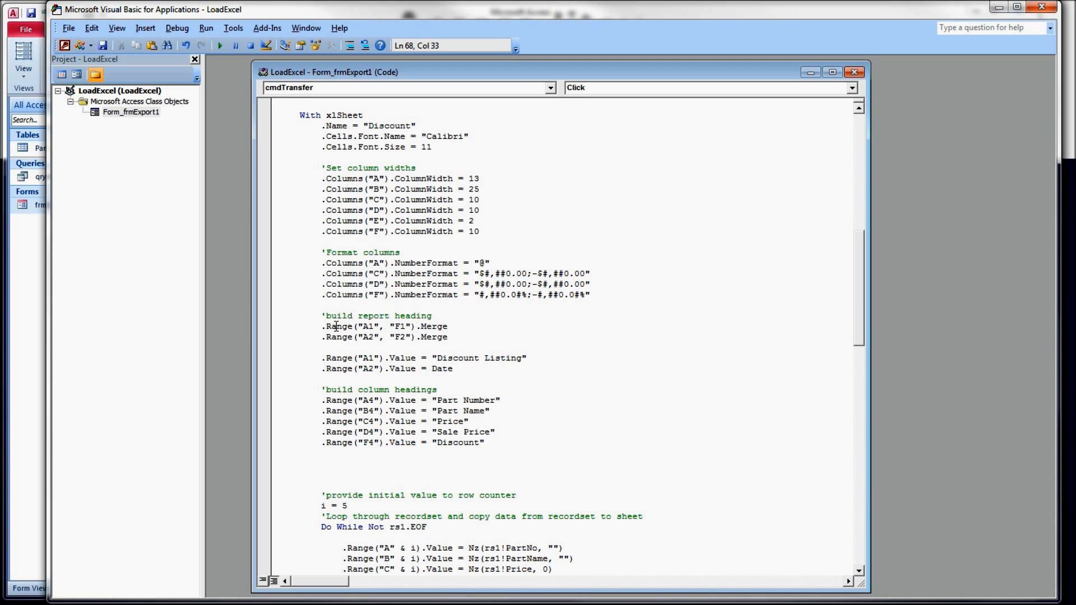
Step: Add .Range("A1","F1").Merge and .Range("A2","F2").Merge under the report heading and run the export
double_click(339, 326)
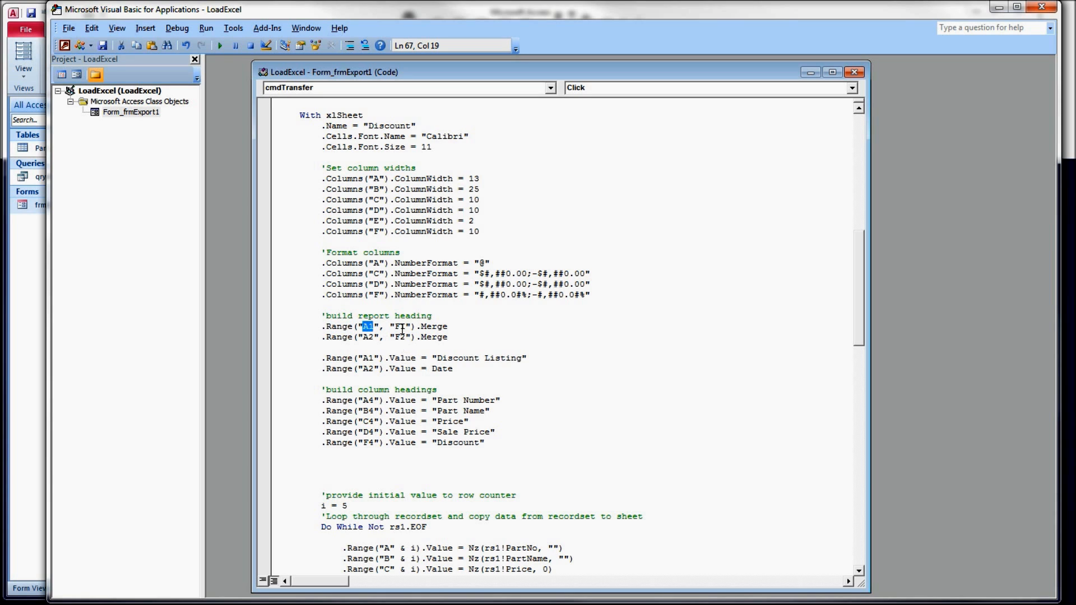
left_click(400, 326)
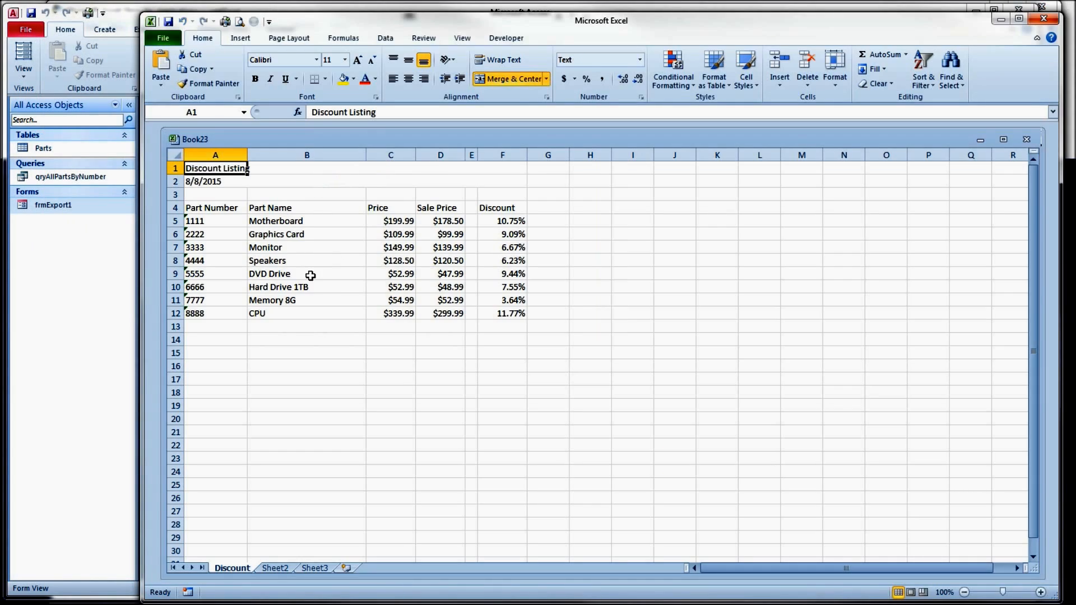
Step: Confirm the merged title and date ranges span A to F, then close the workbook
left_click(215, 194)
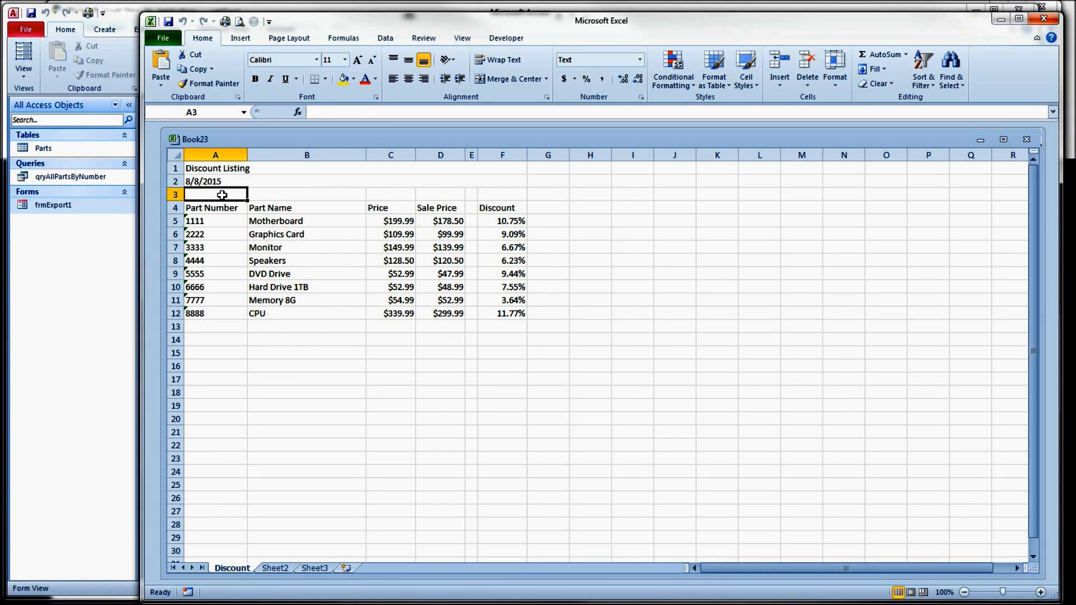
left_click(509, 78)
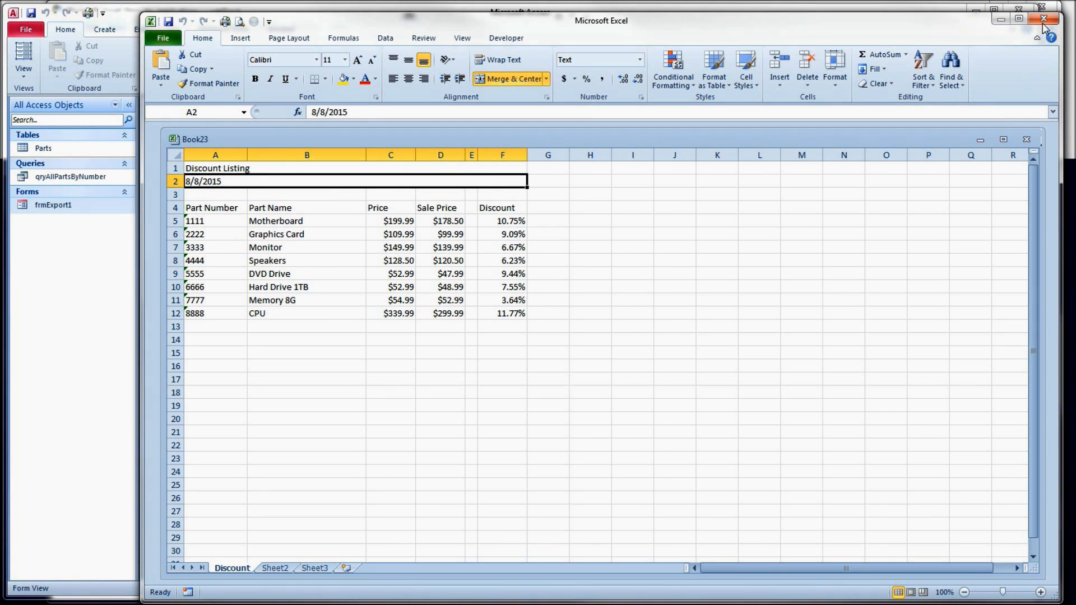
left_click(1041, 19)
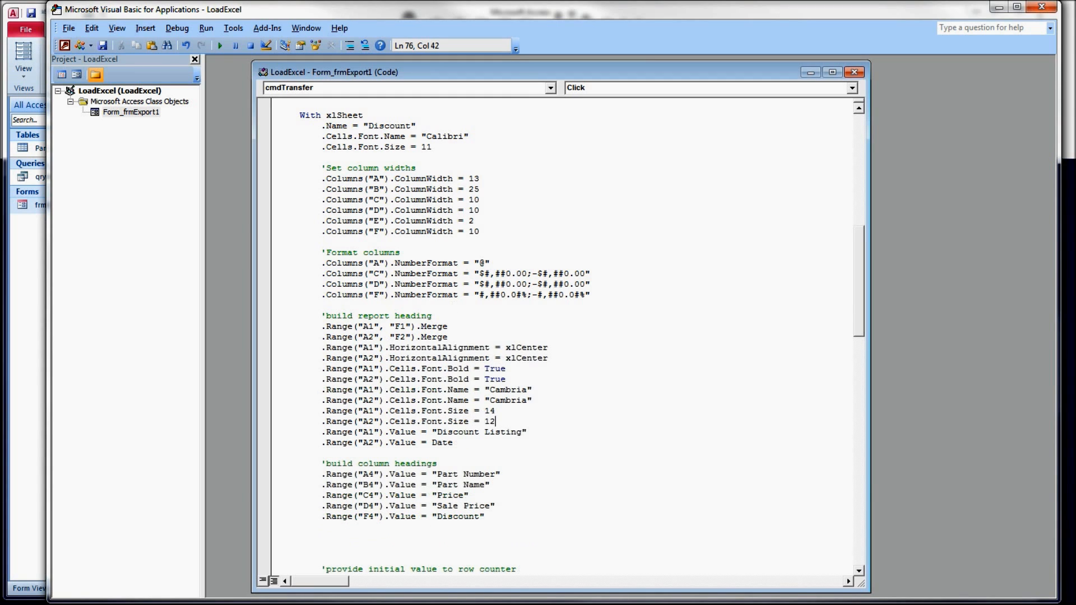
Step: Centre and bold A1 and A2 in Cambria at sizes 14 and 12, with a blank line after
key("enter")
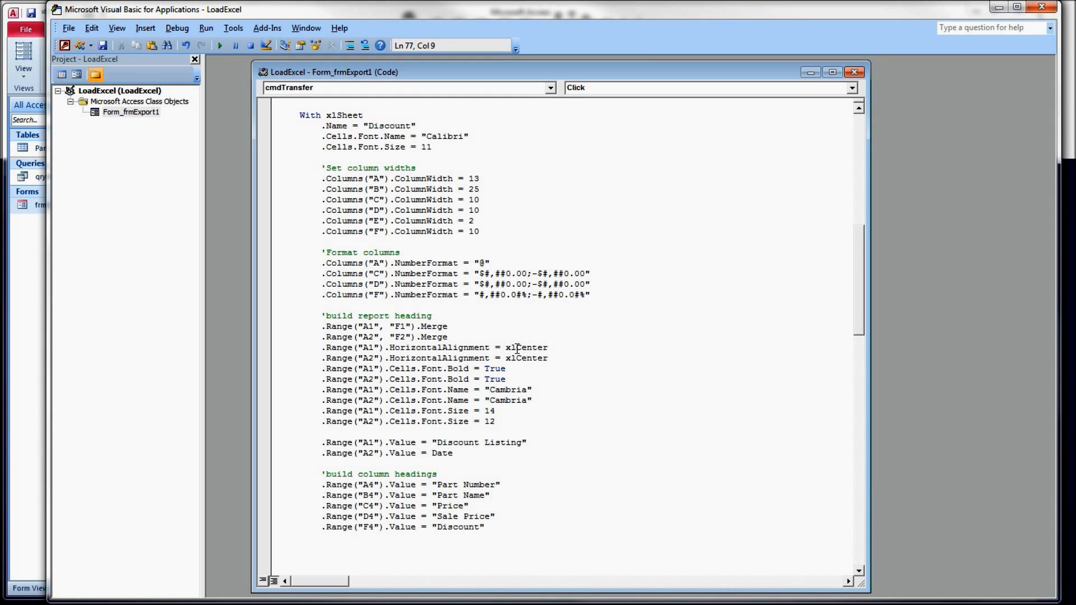
mouse_move(369, 346)
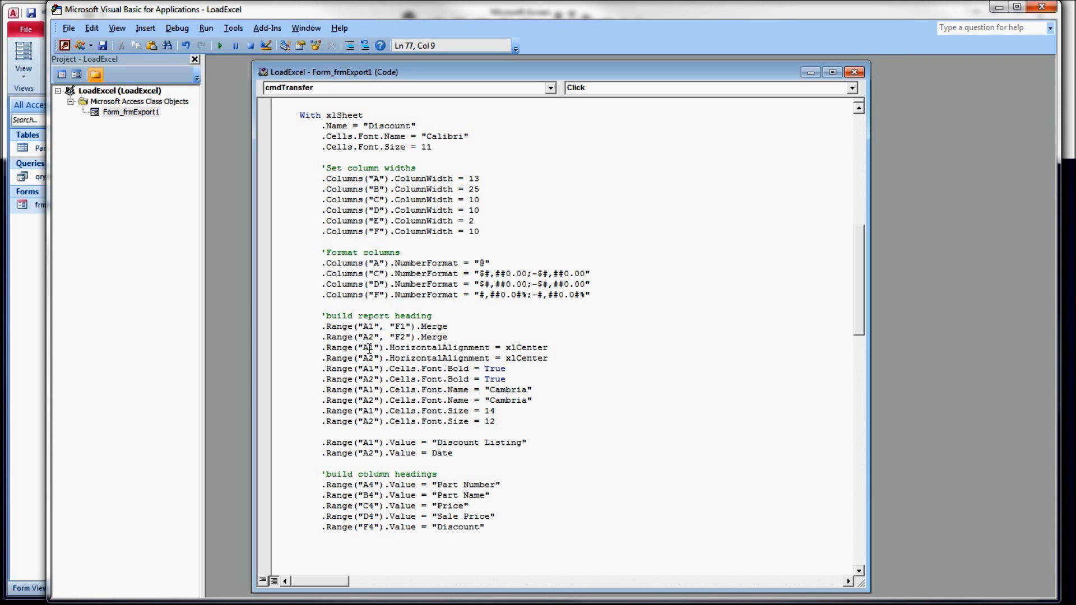
left_click(323, 432)
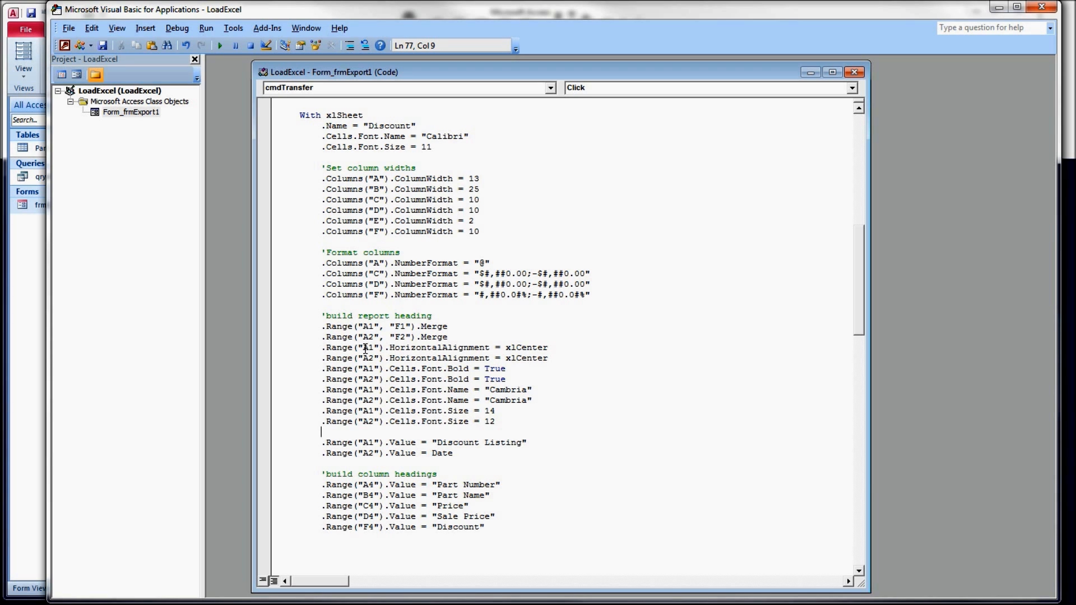
double_click(365, 347)
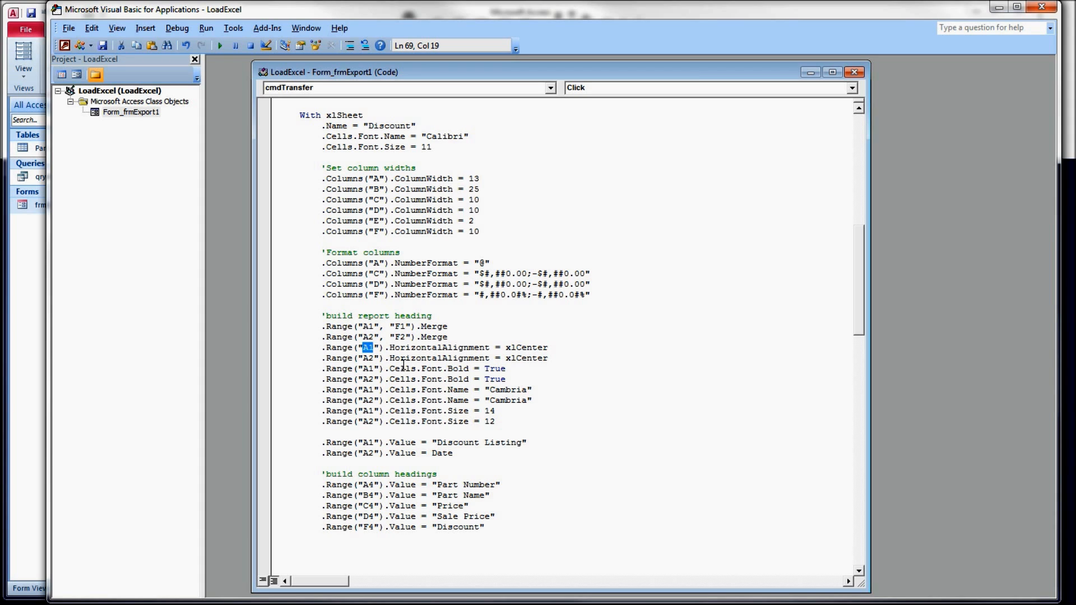
double_click(438, 347)
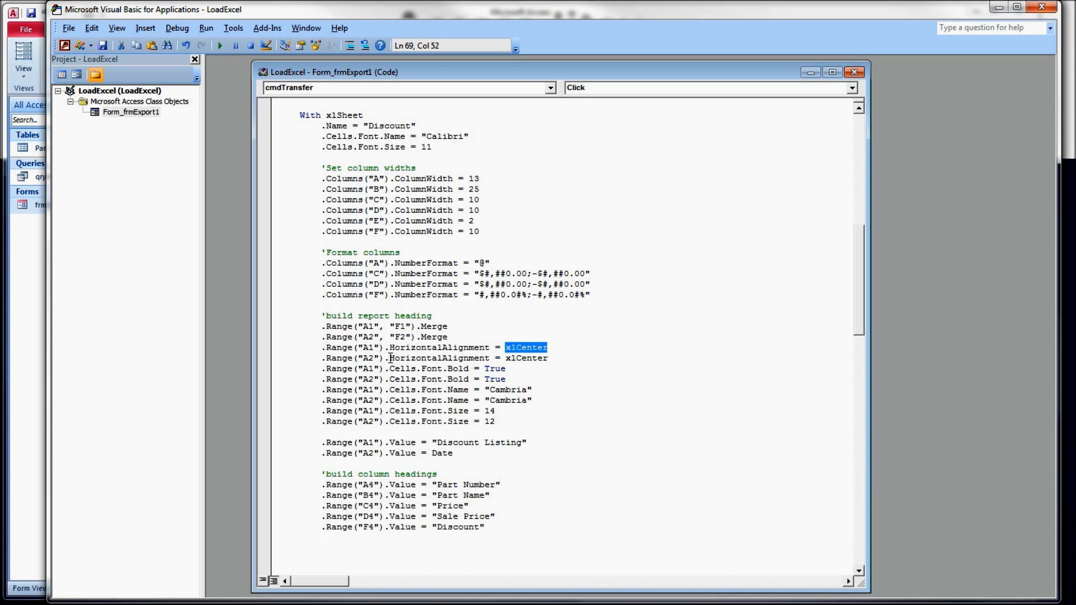
mouse_move(439, 384)
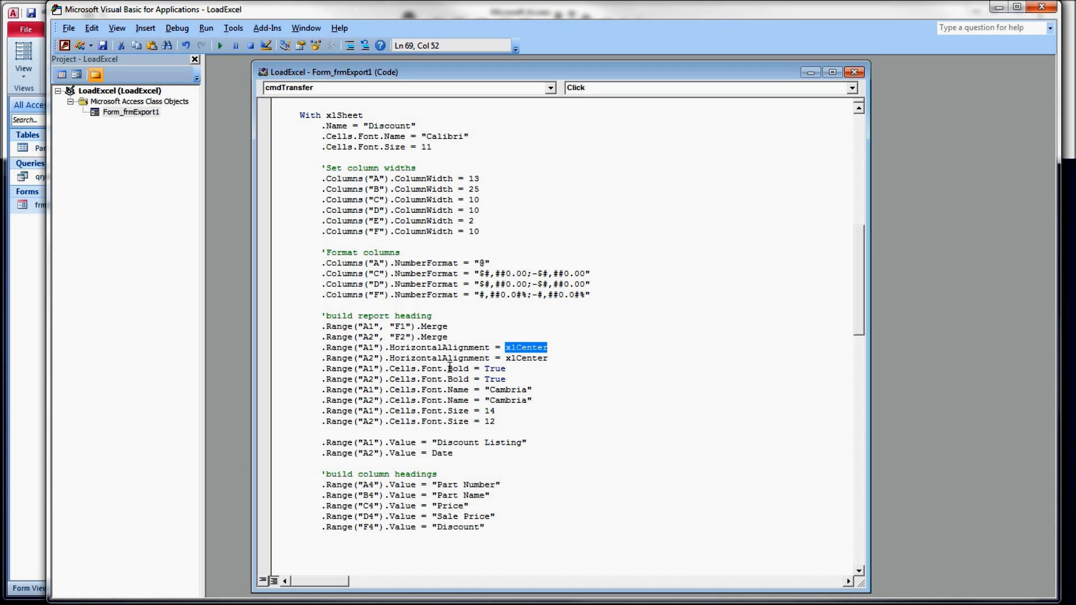
mouse_move(405, 395)
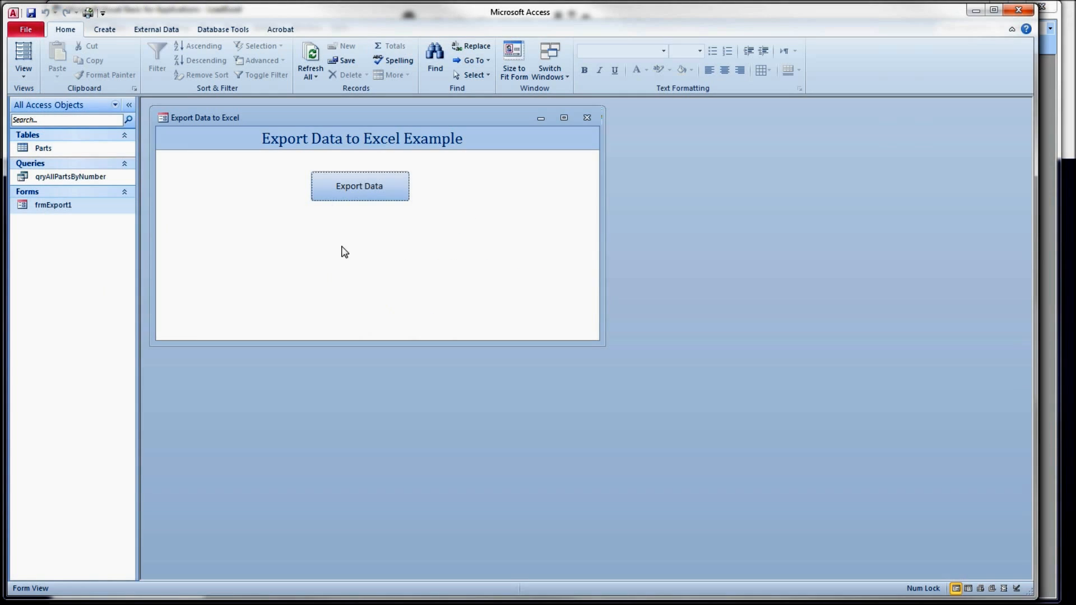
Step: Run the export and select the column heading cells A4:F4 in the new sheet
left_click(358, 185)
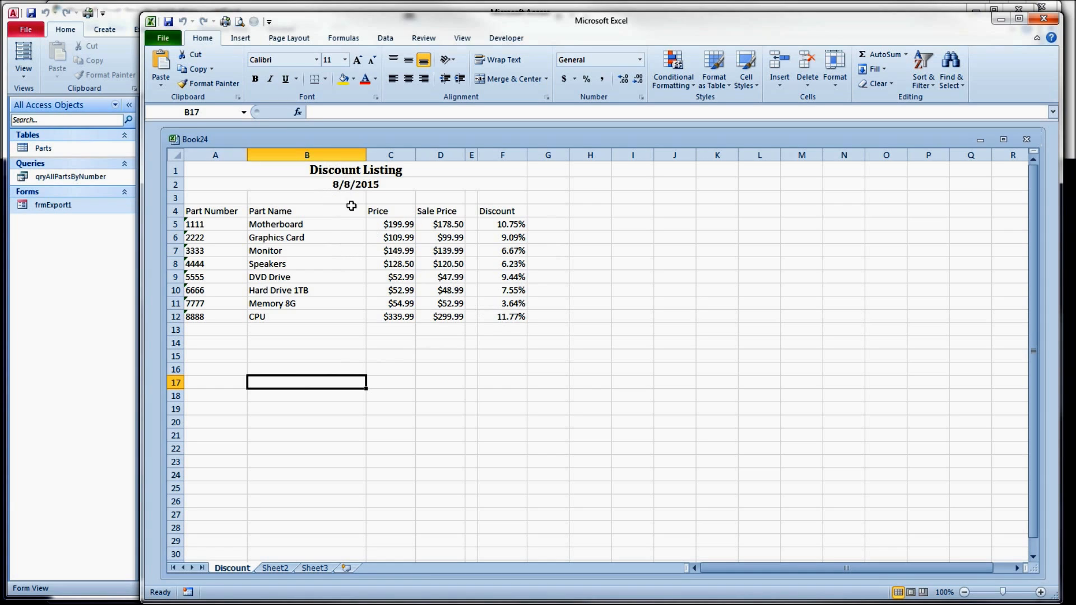
mouse_move(335, 331)
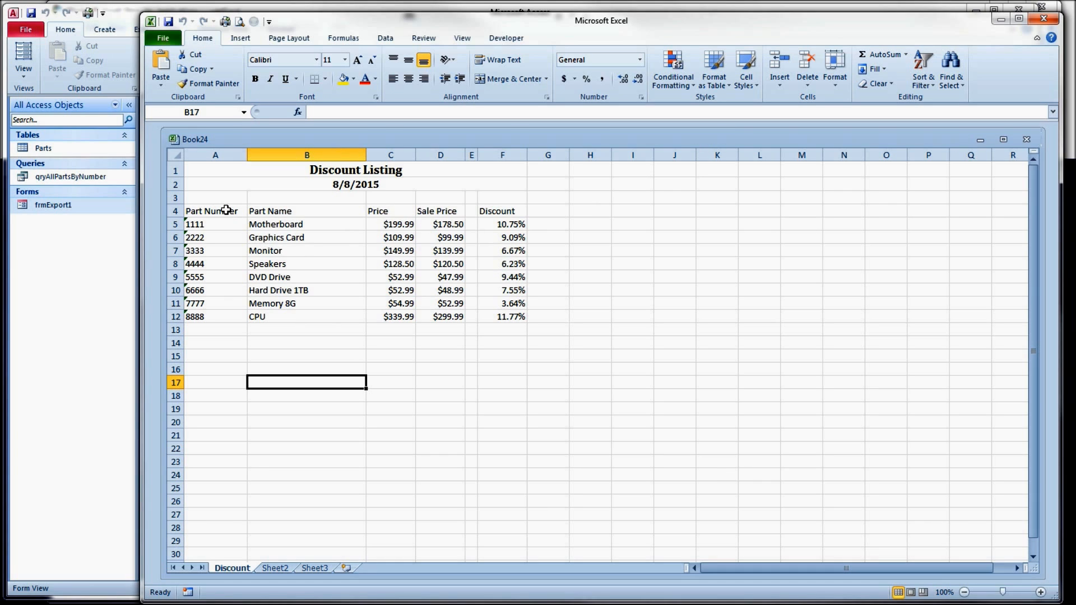
left_click(215, 211)
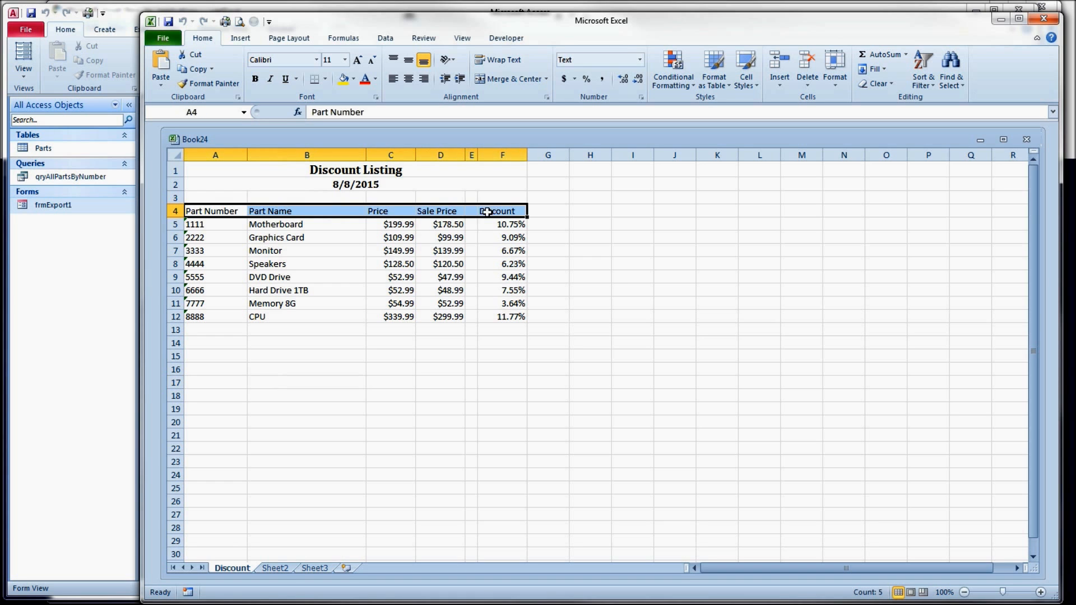
left_click(502, 250)
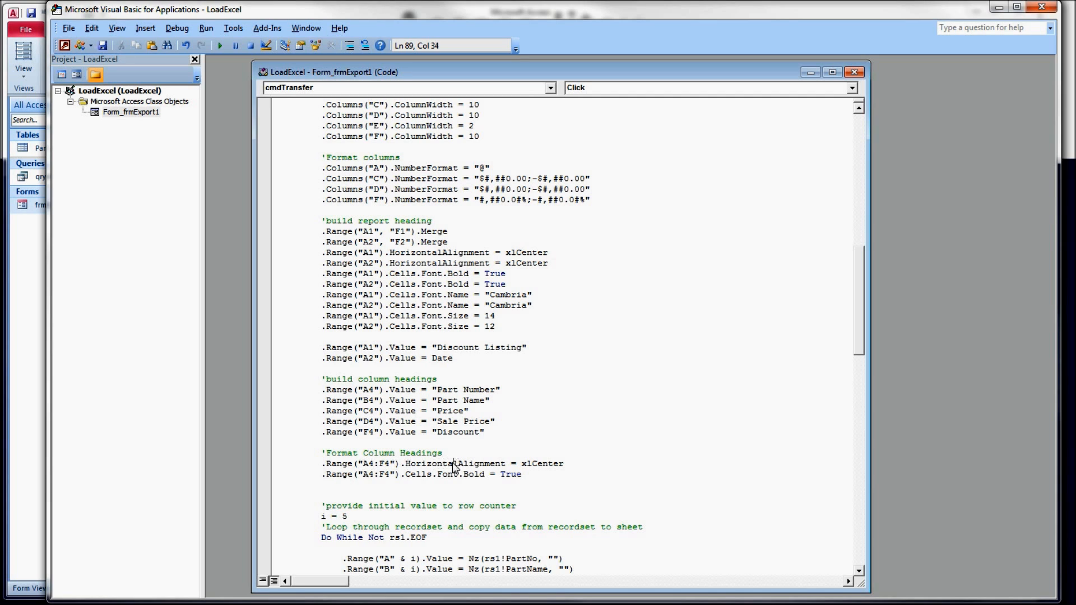
Step: Add 'Format Column Headings code centring and bolding A4:F4, then run the export
double_click(541, 463)
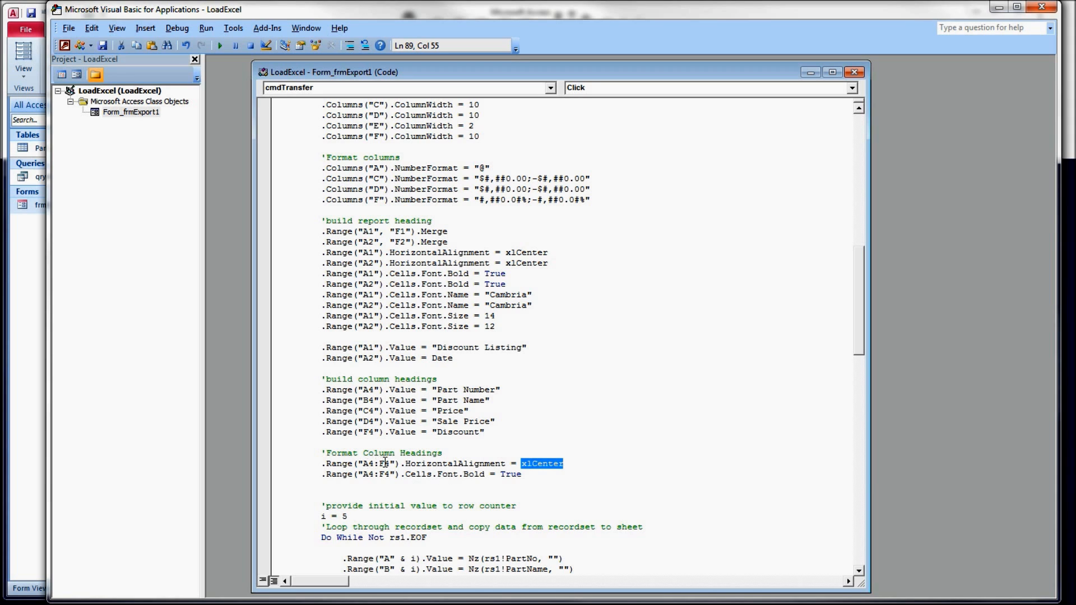
left_click(377, 462)
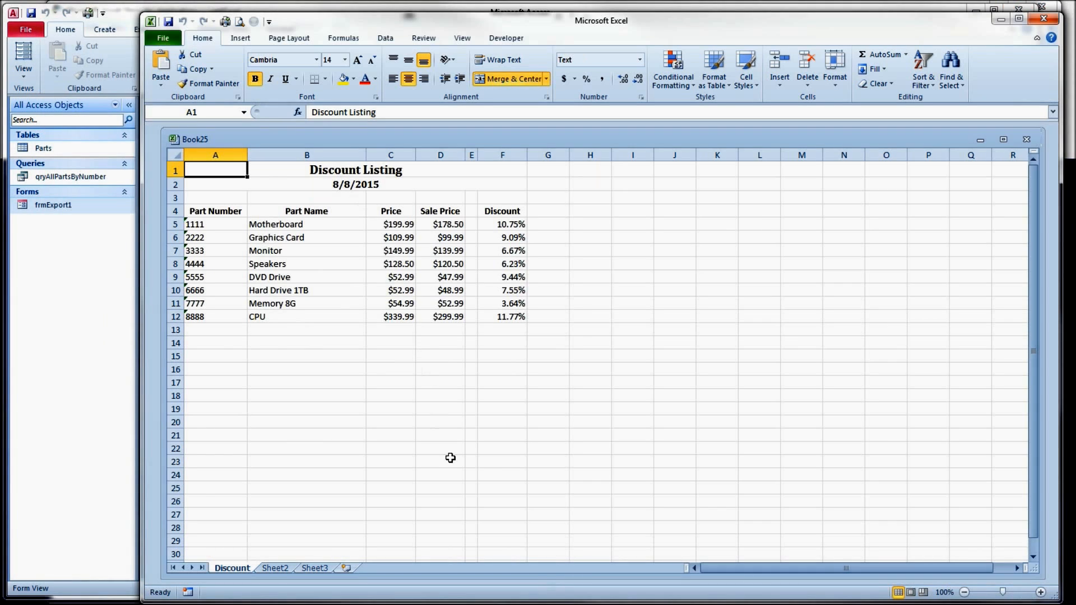
Step: Inspect the first part number cell A5 and close the workbook without saving
left_click(215, 224)
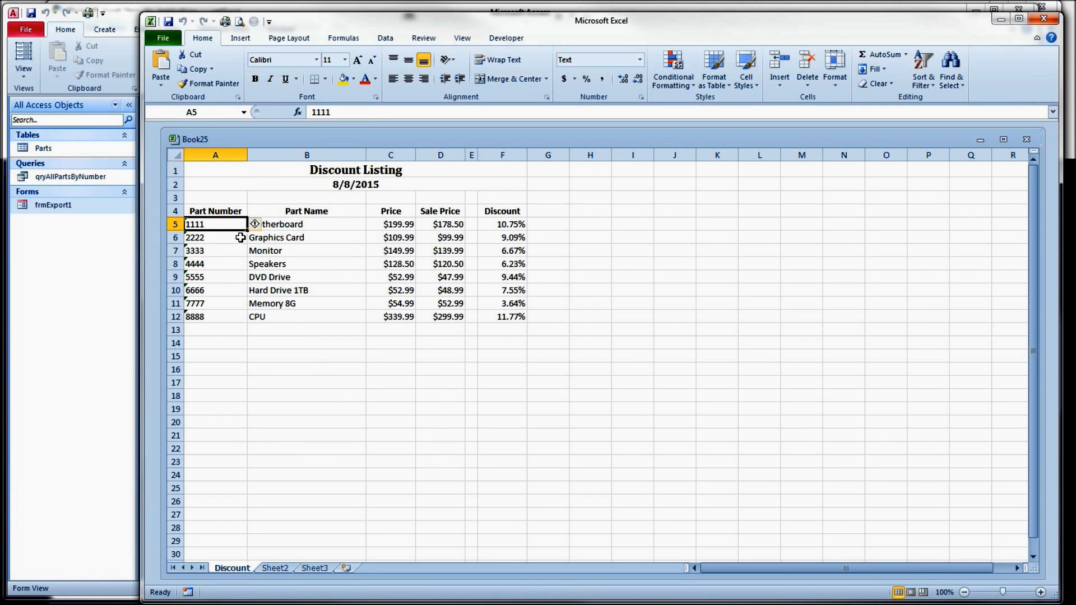
mouse_move(249, 206)
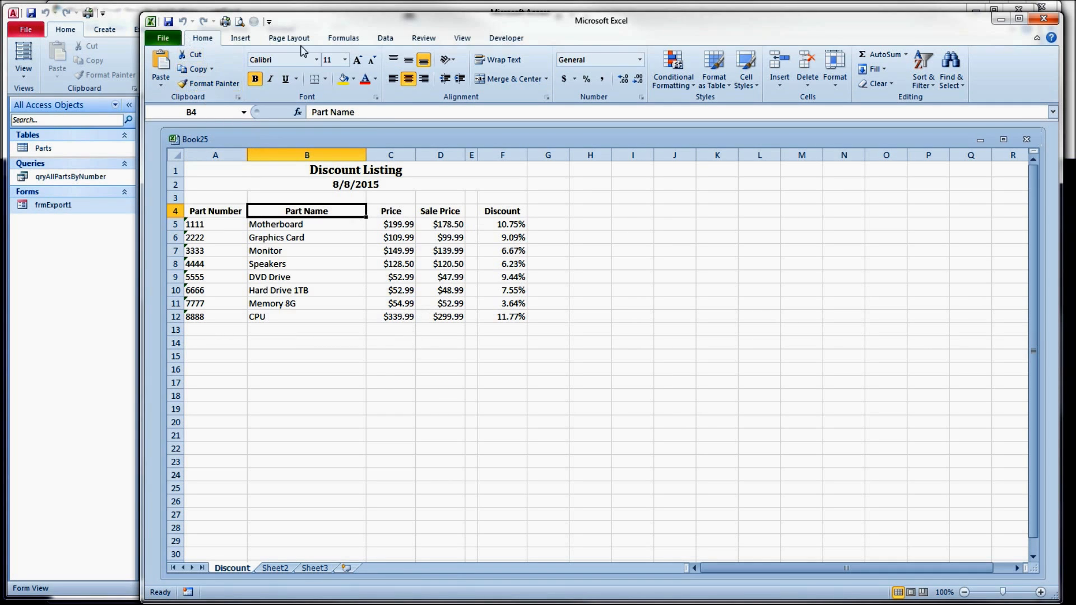
left_click(1041, 20)
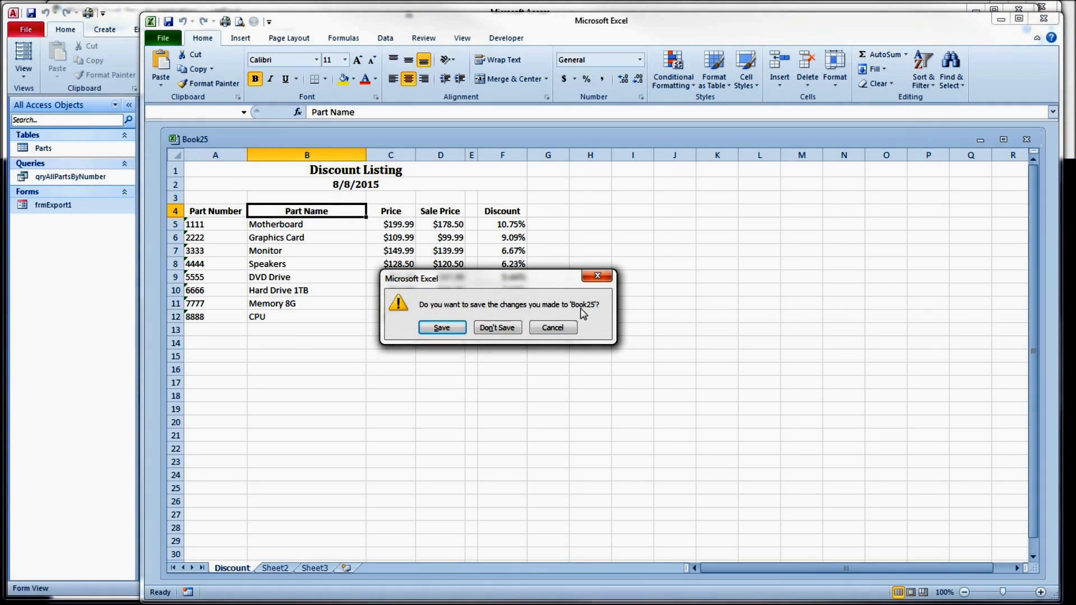
left_click(496, 328)
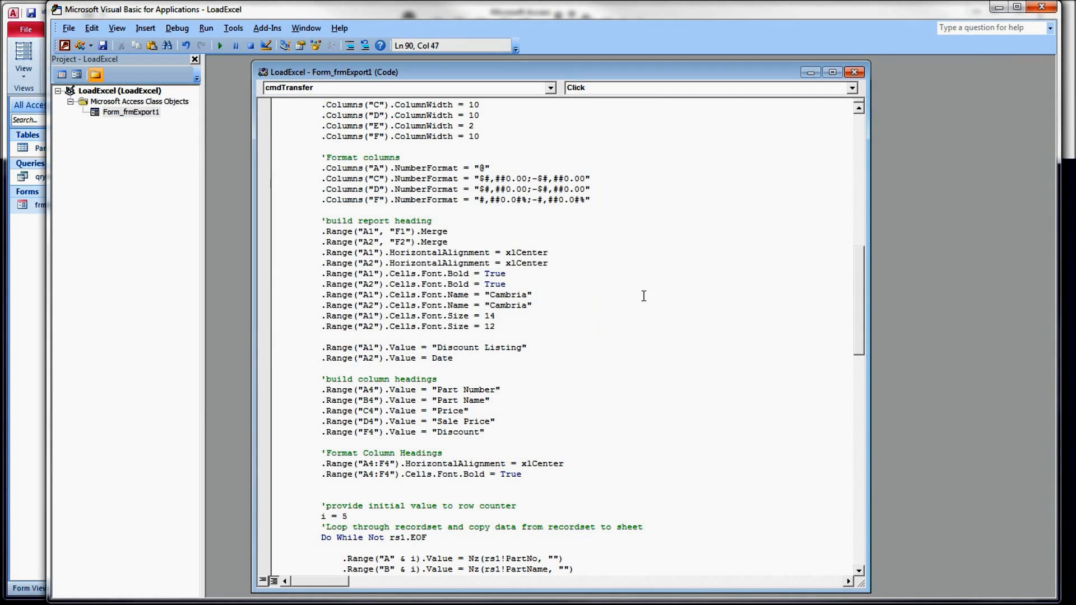
Step: Review the export code and run the Export Data button again from the Access form
scroll("down", 3)
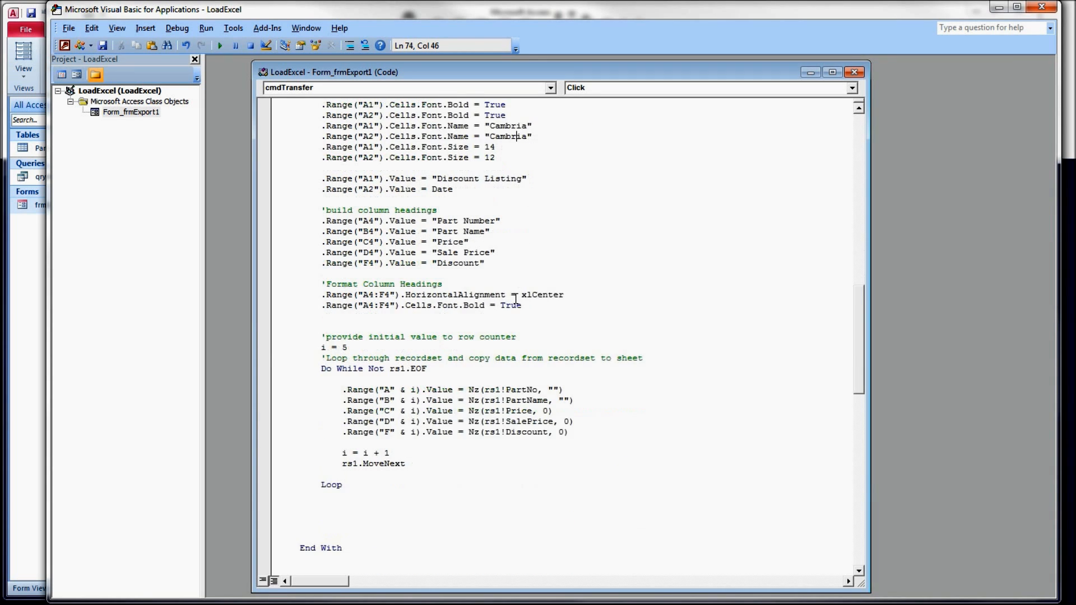
scroll("down", 3)
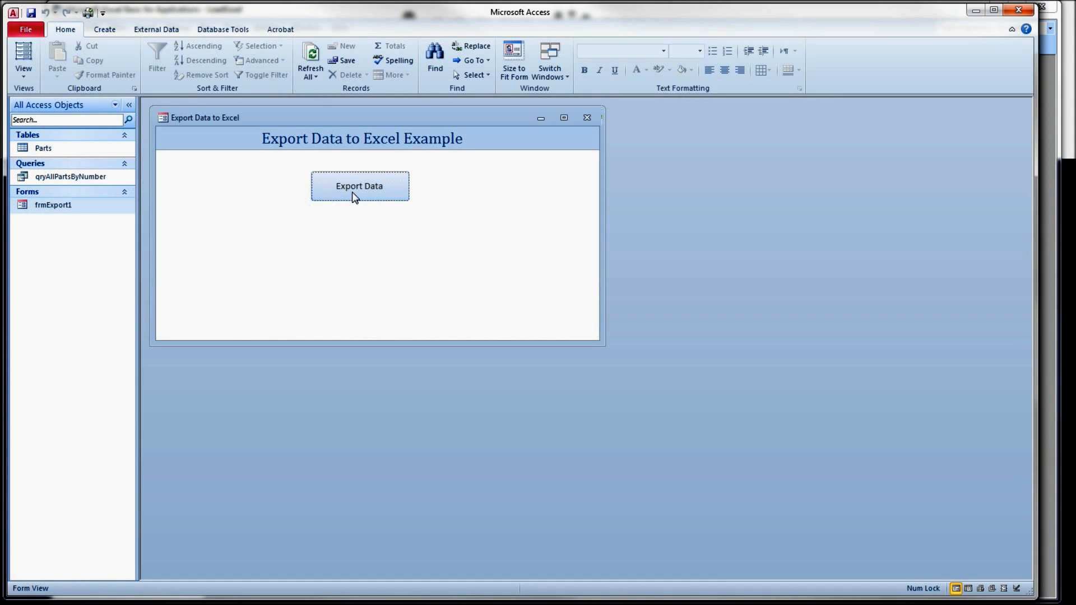
left_click(359, 186)
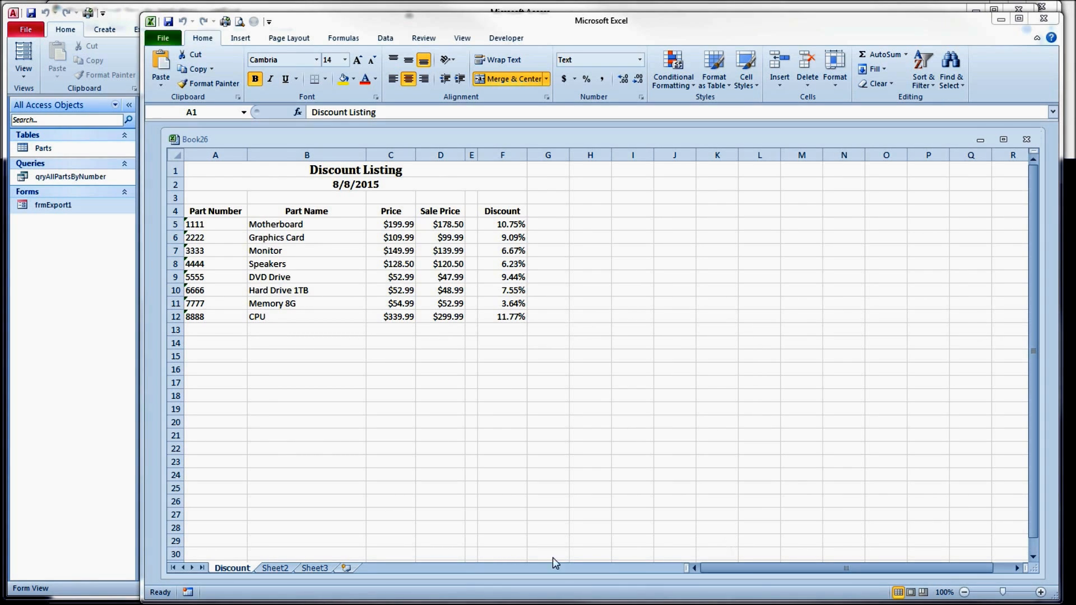
Step: Merge cells A15:D15 into one footnote cell, accepting the merge warning
left_click_drag(215, 355, 439, 355)
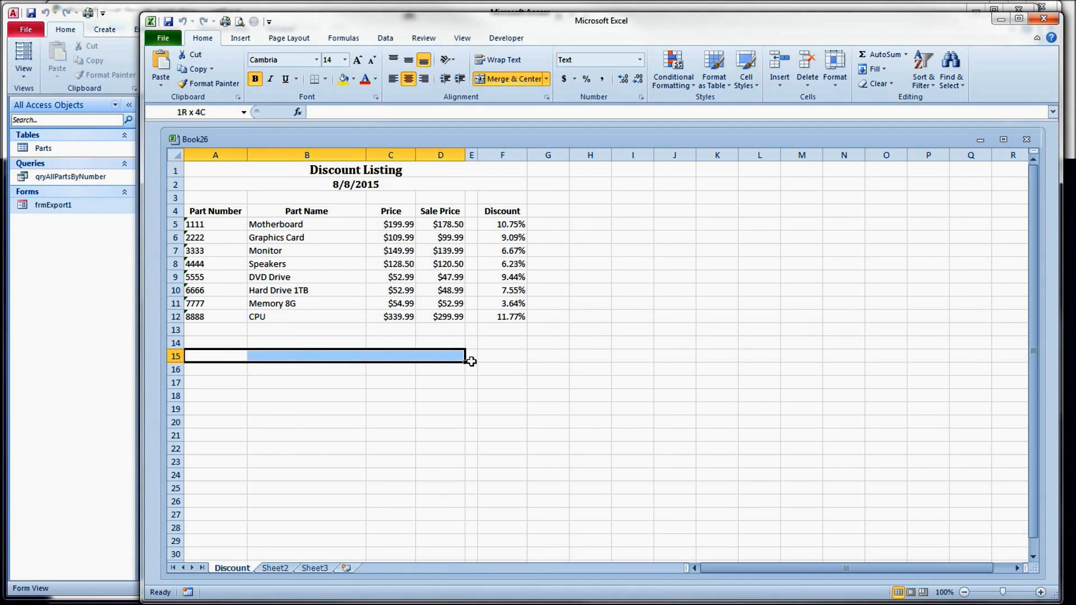
left_click(511, 79)
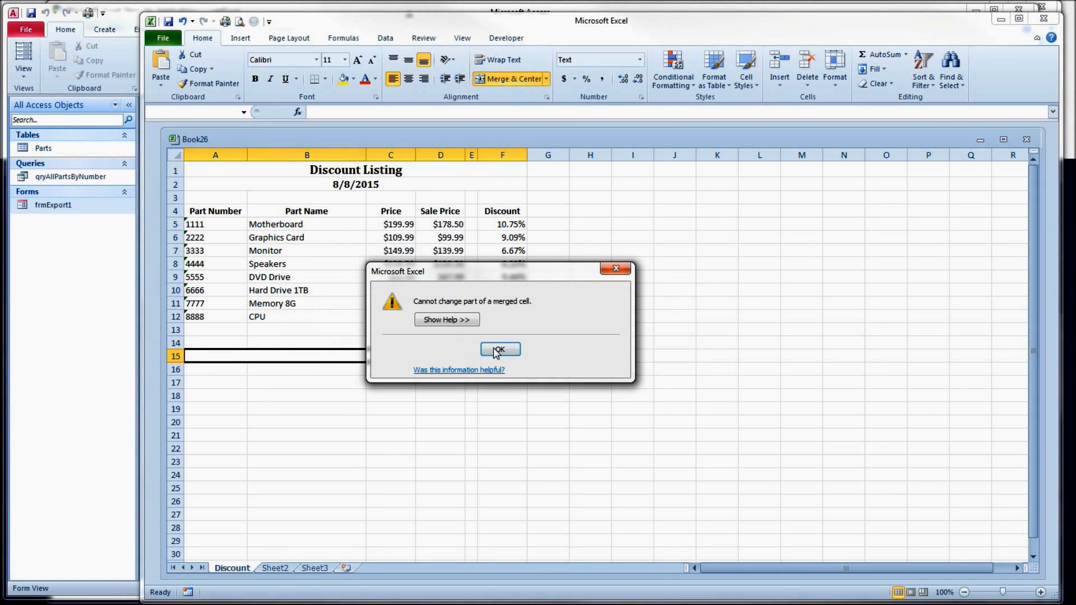
left_click(500, 350)
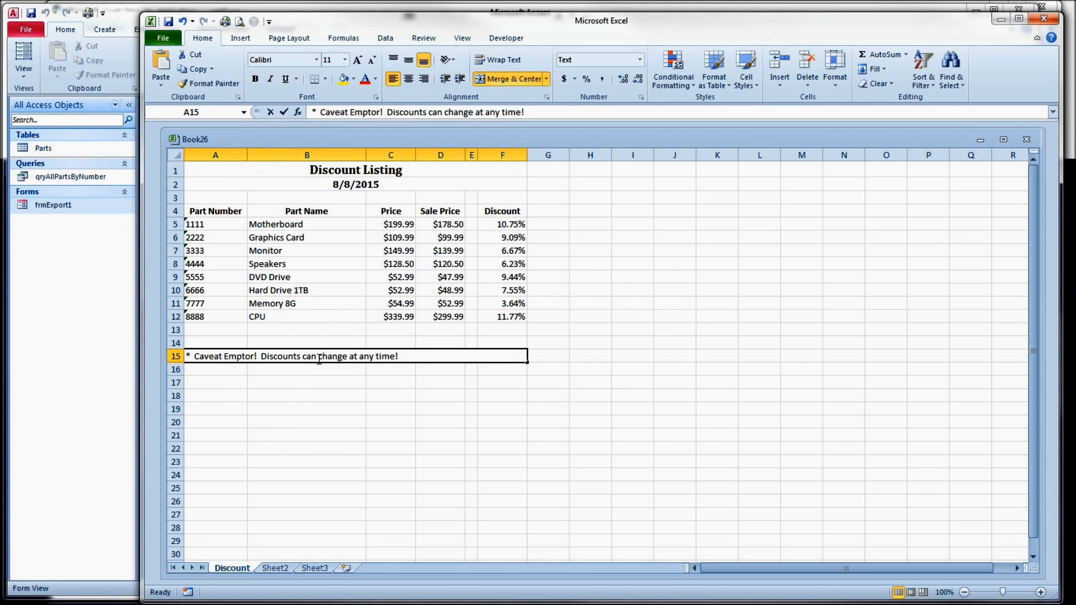
Step: Make the words "can change" in the A15 Caveat Emptor footnote bold and italic
double_click(310, 357)
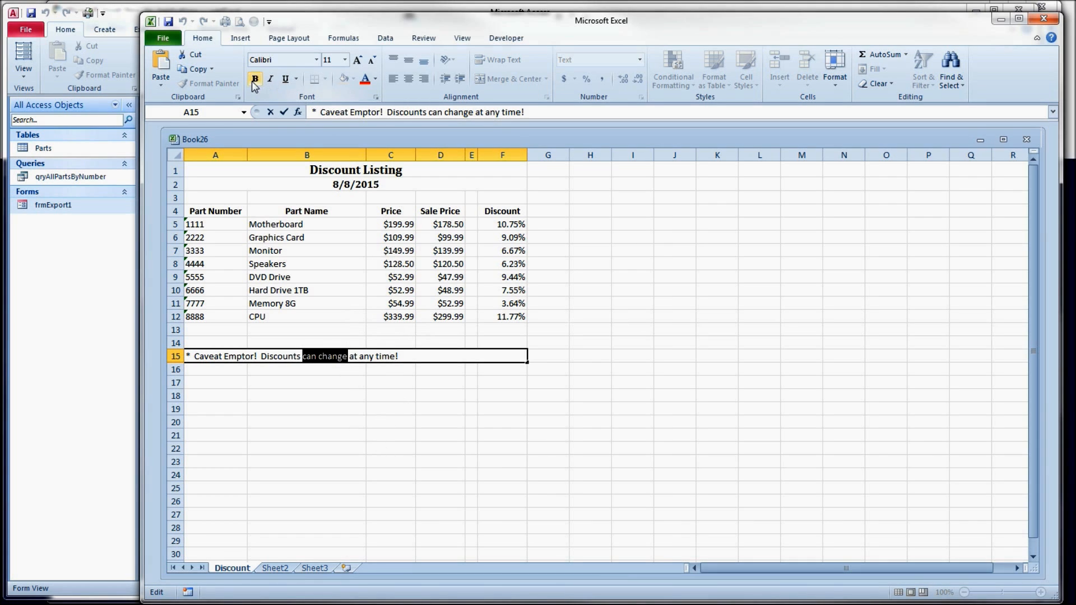
left_click(269, 78)
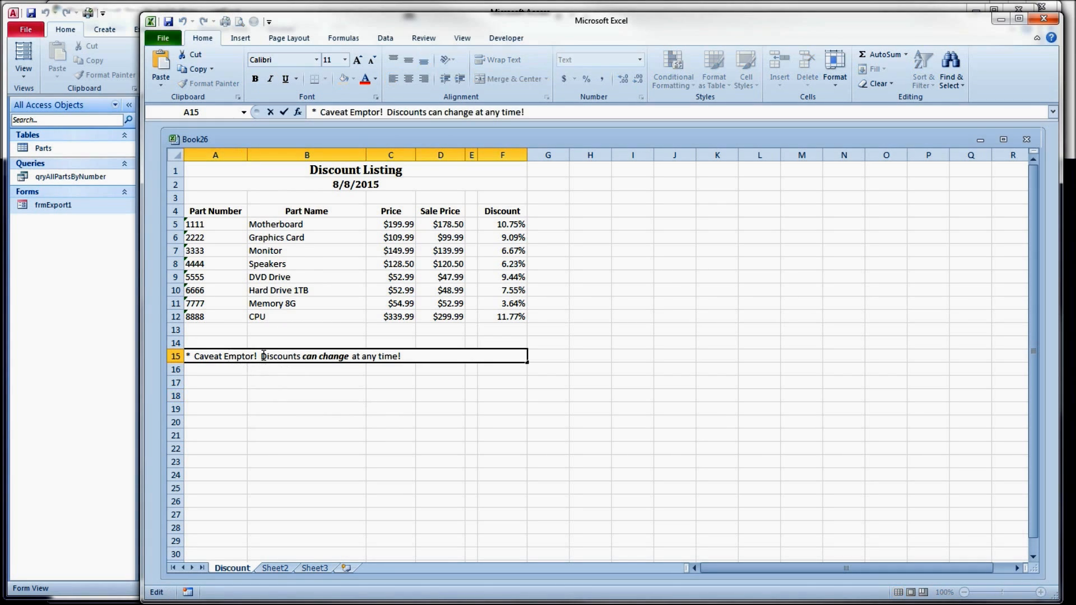
left_click(306, 382)
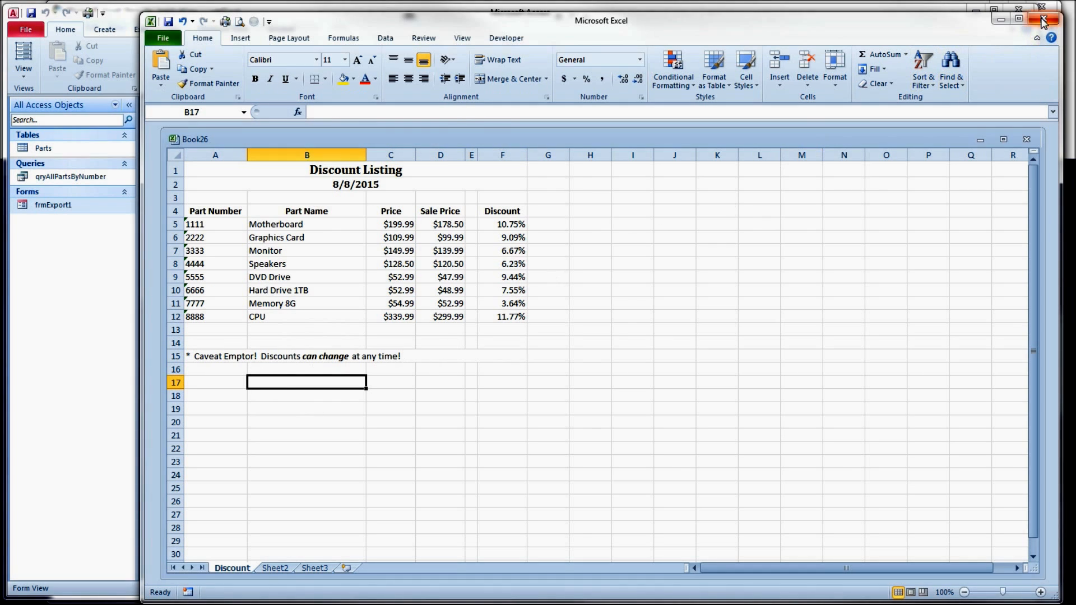
Step: Close the hand-formatted workbook, then close the Book27 export without saving
left_click(1041, 20)
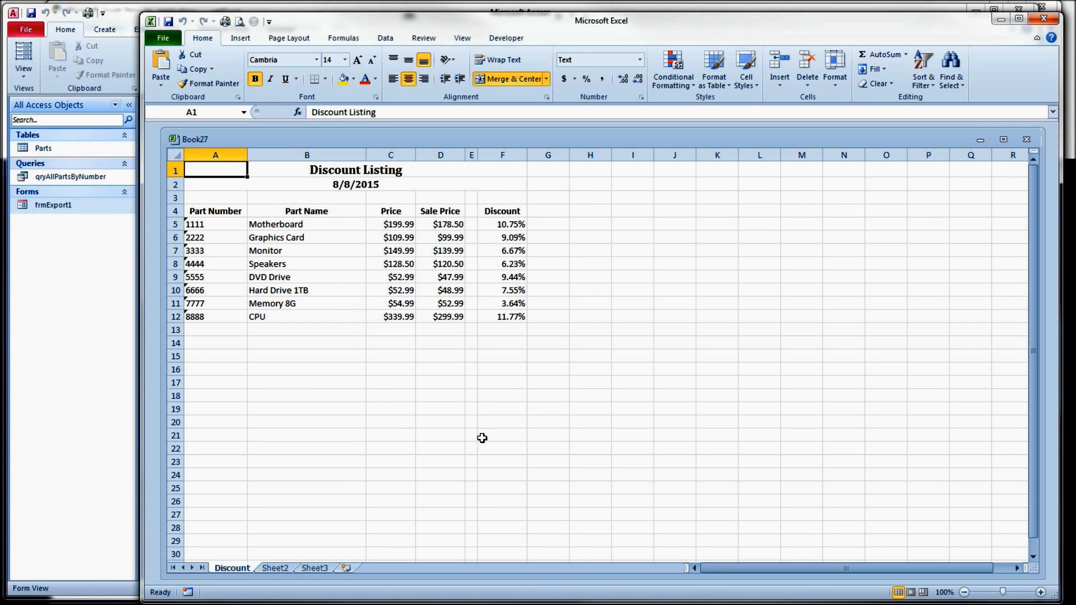
mouse_move(223, 357)
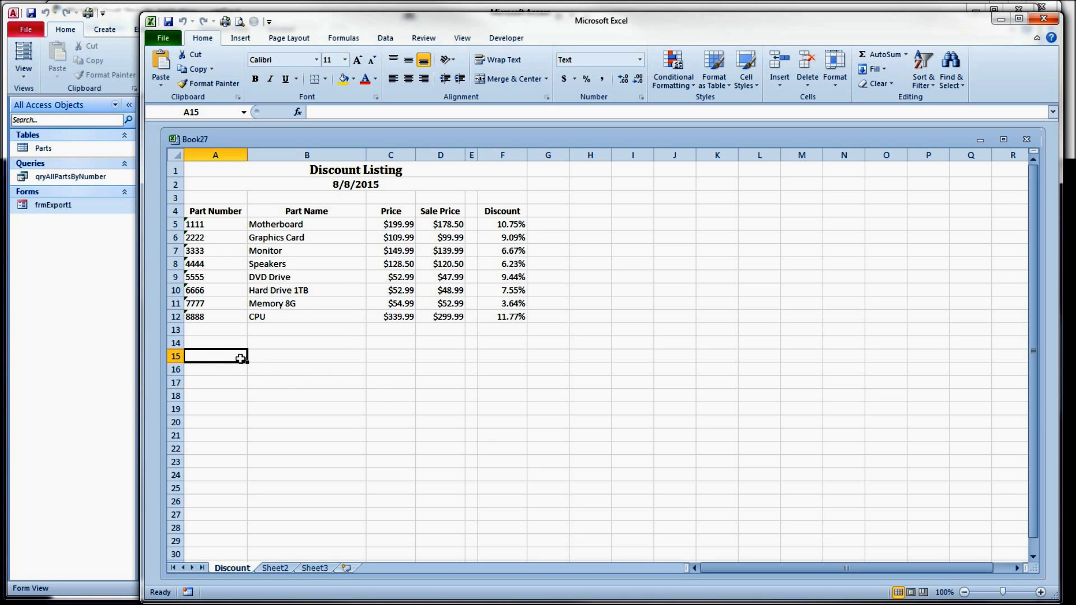
mouse_move(244, 364)
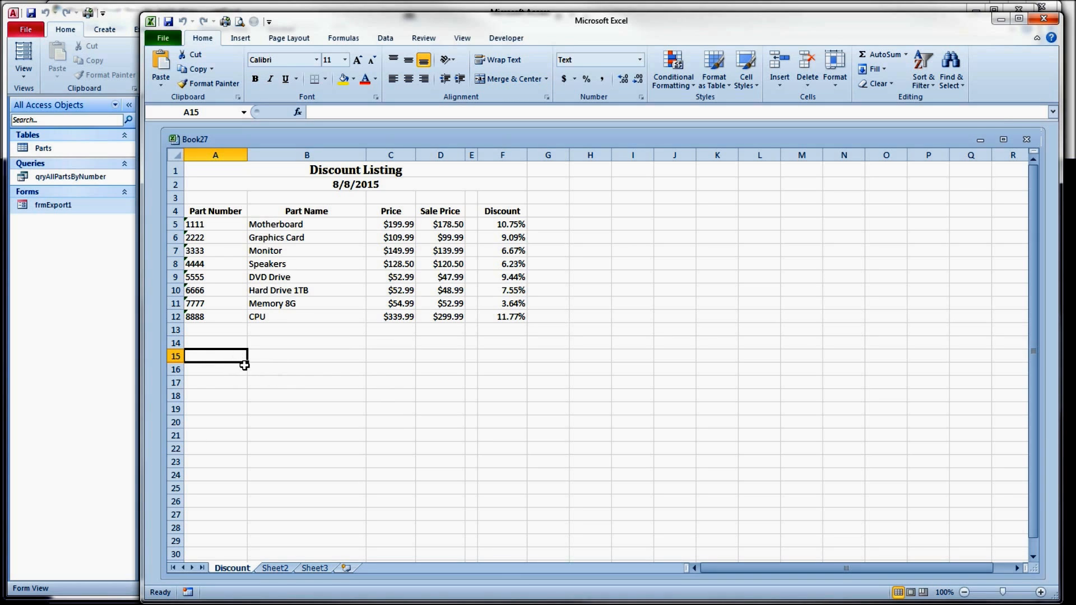
left_click(1025, 139)
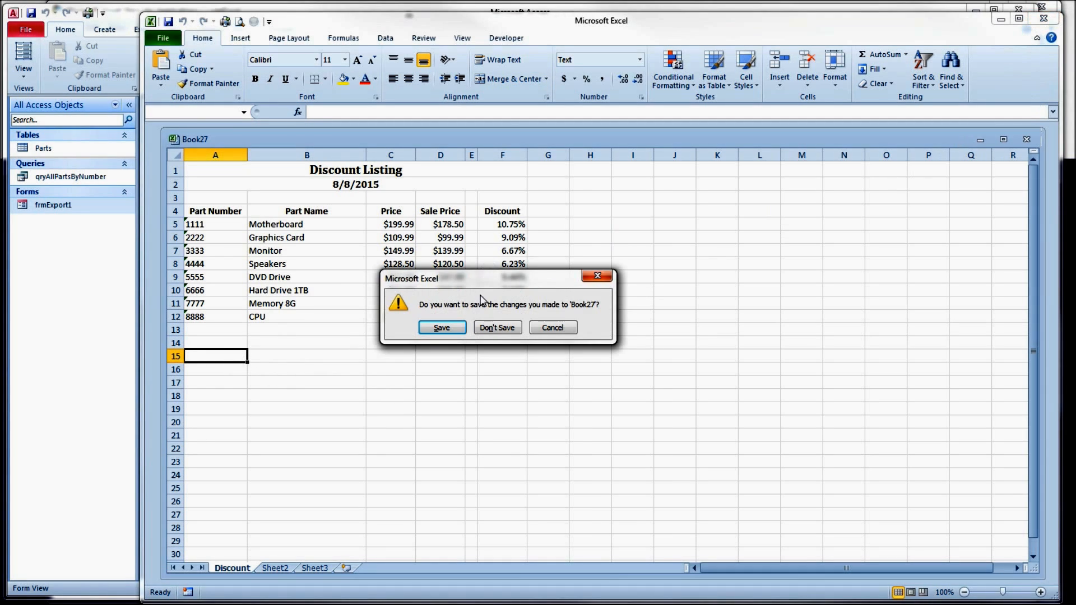
left_click(497, 327)
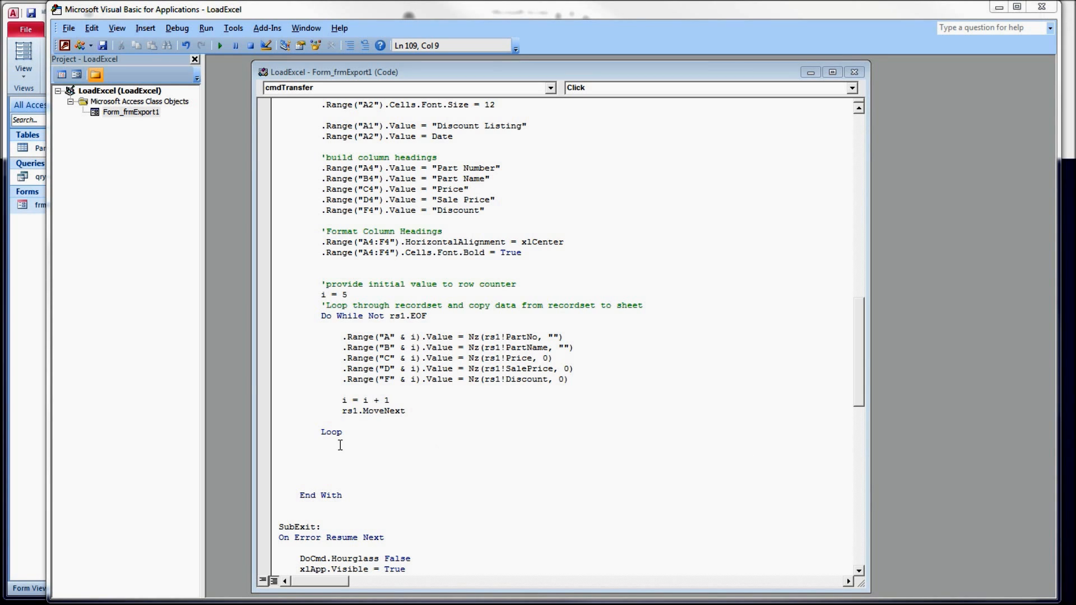
Step: Add code after the loop that merges A to F two rows below the data and writes the Caveat Emptor footnote
type("i = i + 2")
type(".Range(\"A\" & i).Value = \"*  Caveat Emptor!  Discounts can change at any time!\"")
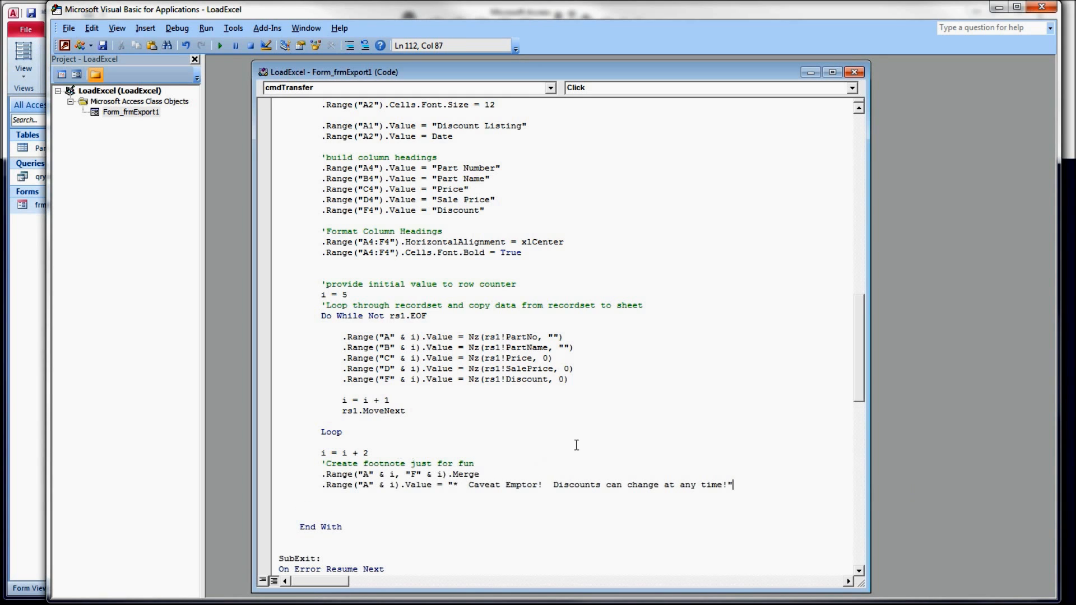
mouse_move(368, 482)
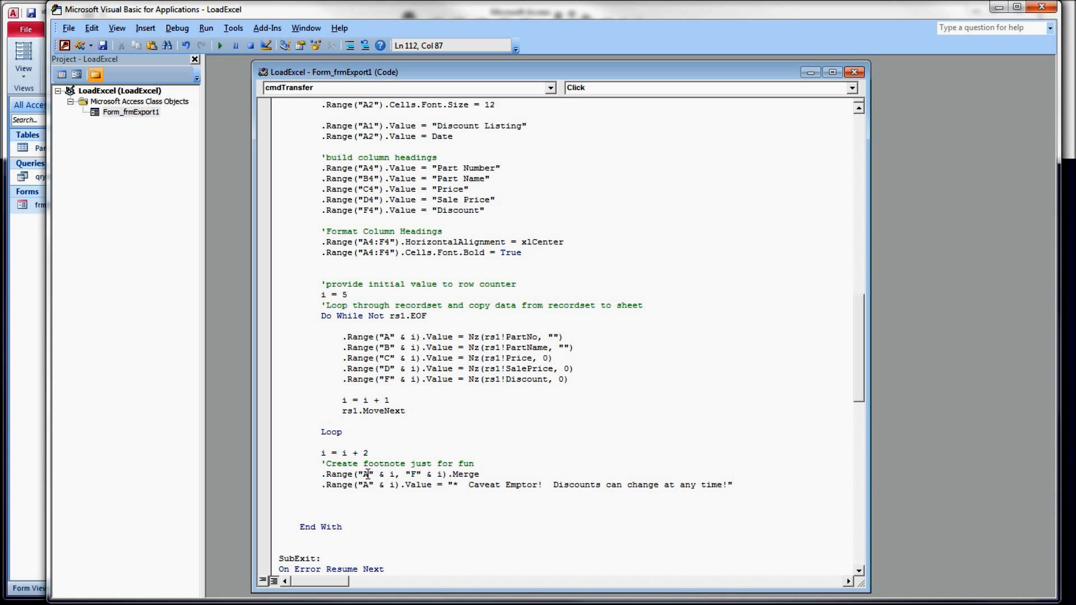
mouse_move(414, 474)
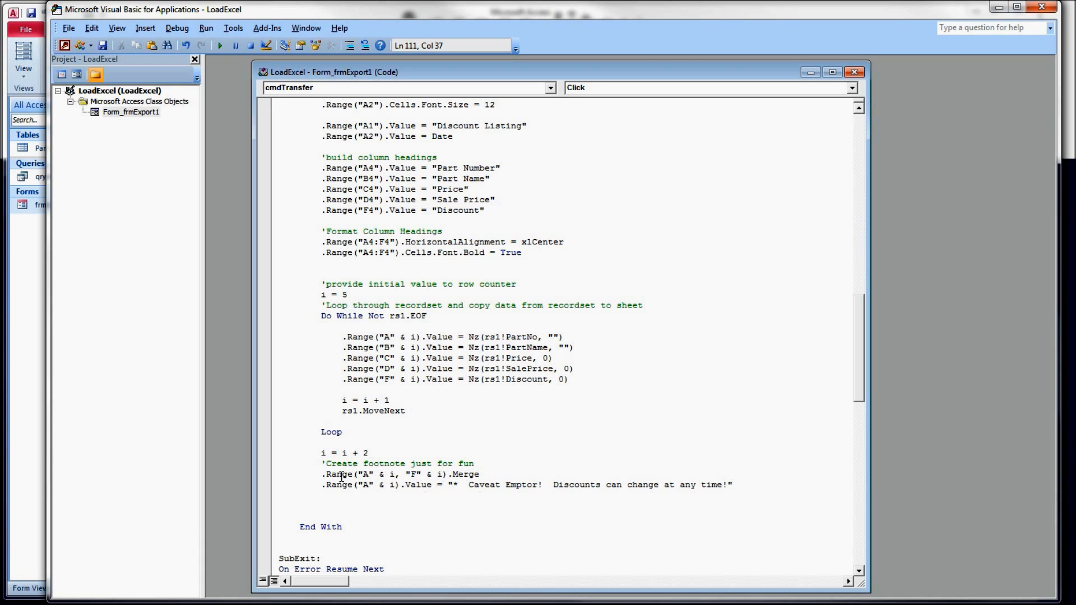
mouse_move(524, 511)
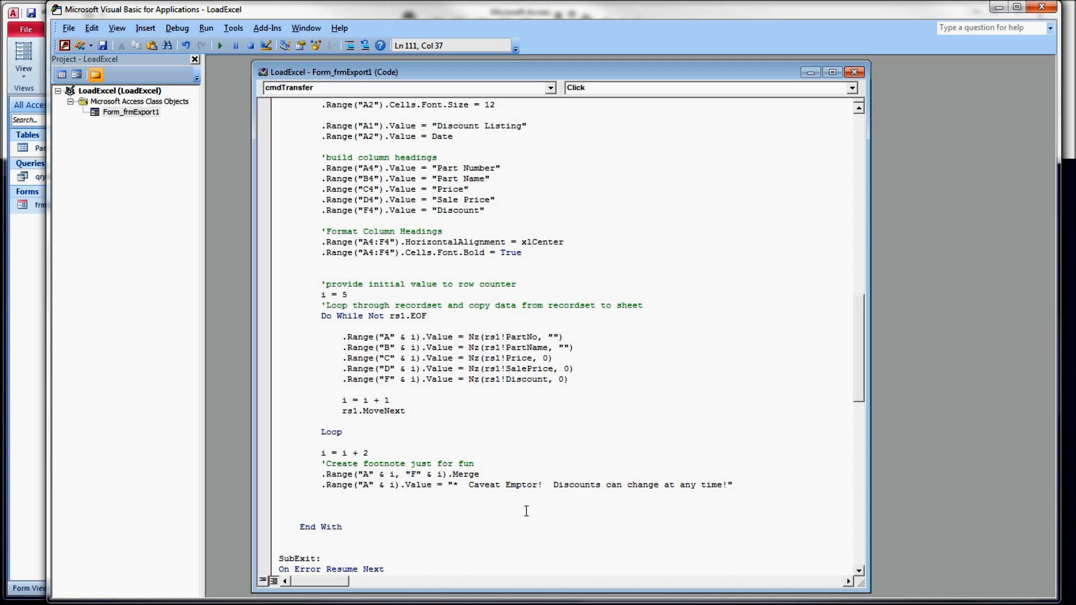
left_click_drag(453, 485, 540, 486)
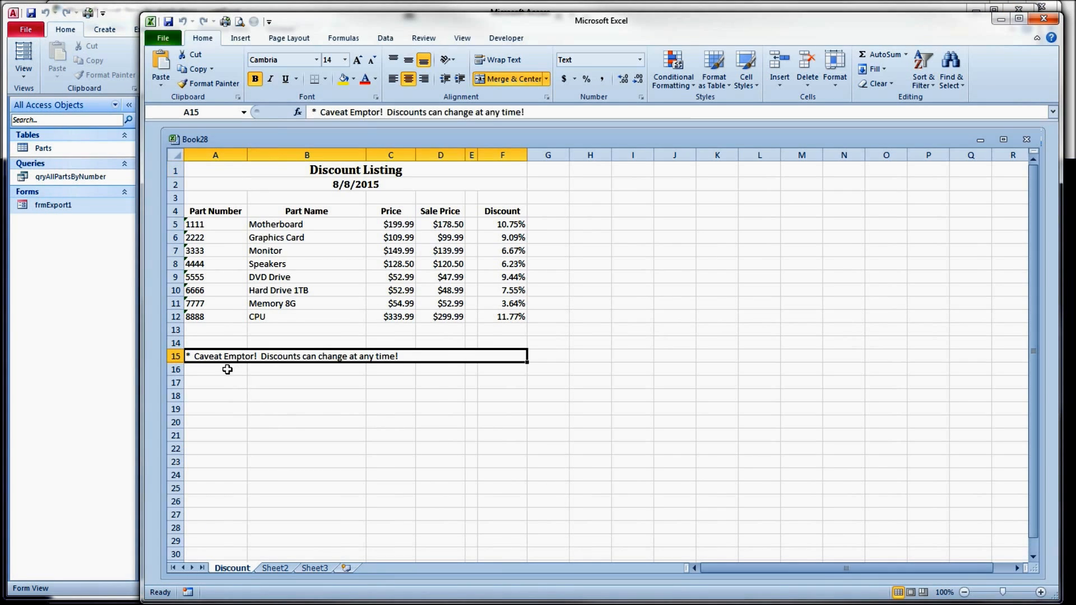
Step: Check the row 15 footnote in the Book28 export and close the workbook
left_click(215, 368)
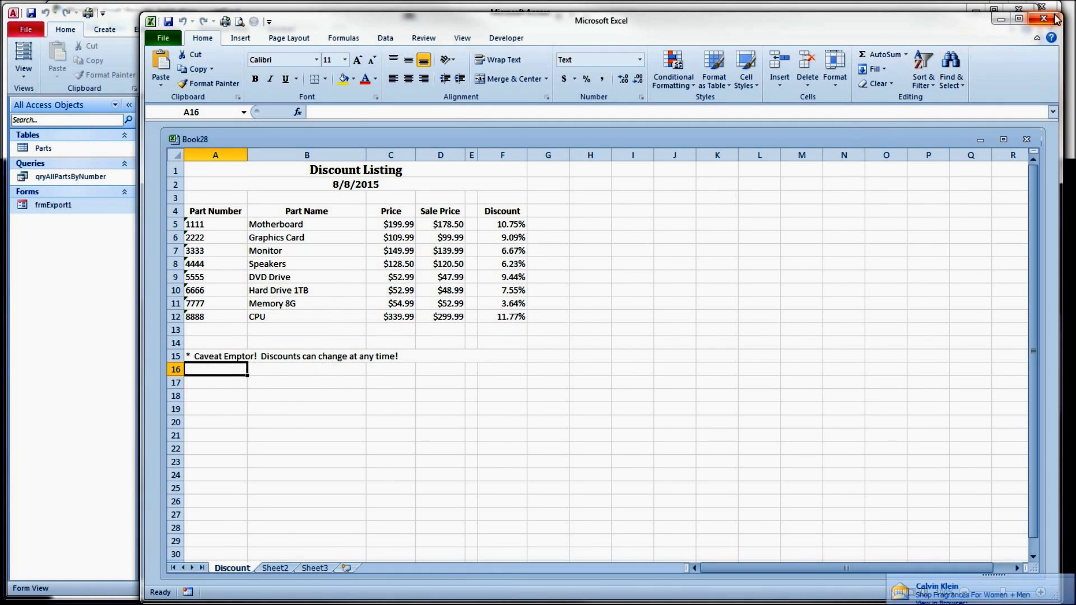
left_click(1054, 19)
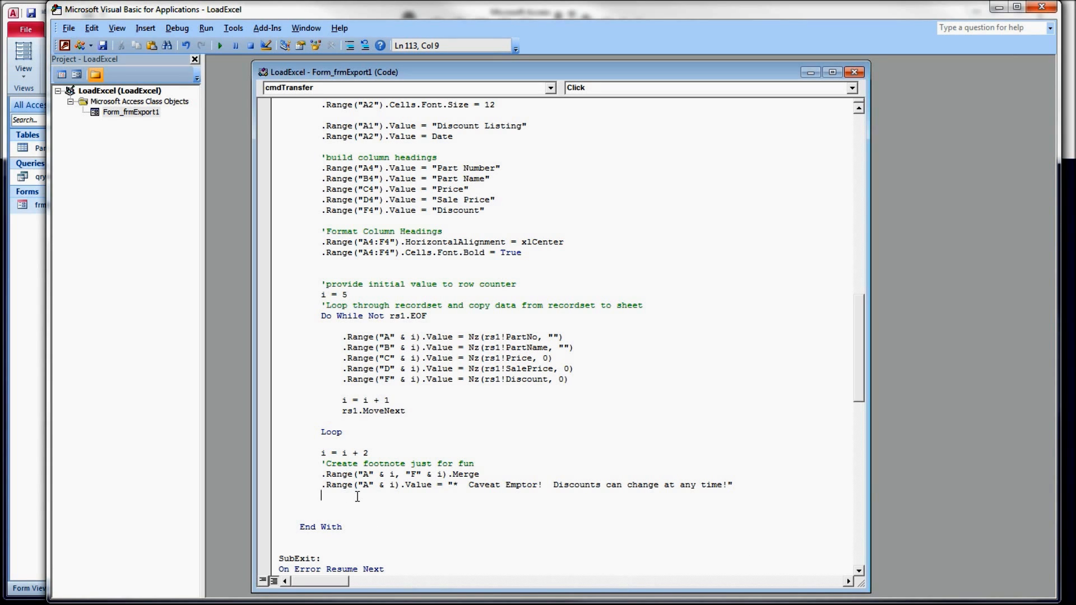
Step: Add lines setting the footnote font size to 10 and Characters(30, 10).Font.Bold = True
type(".Range(\"A\" & i).Cells.Font.Size = 10")
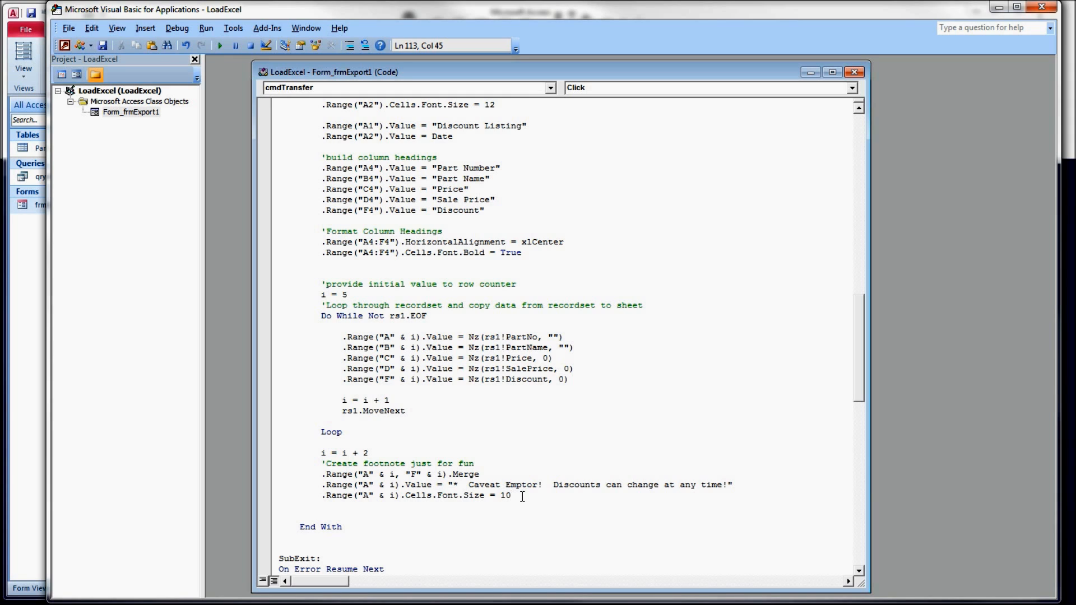
mouse_move(1032, 501)
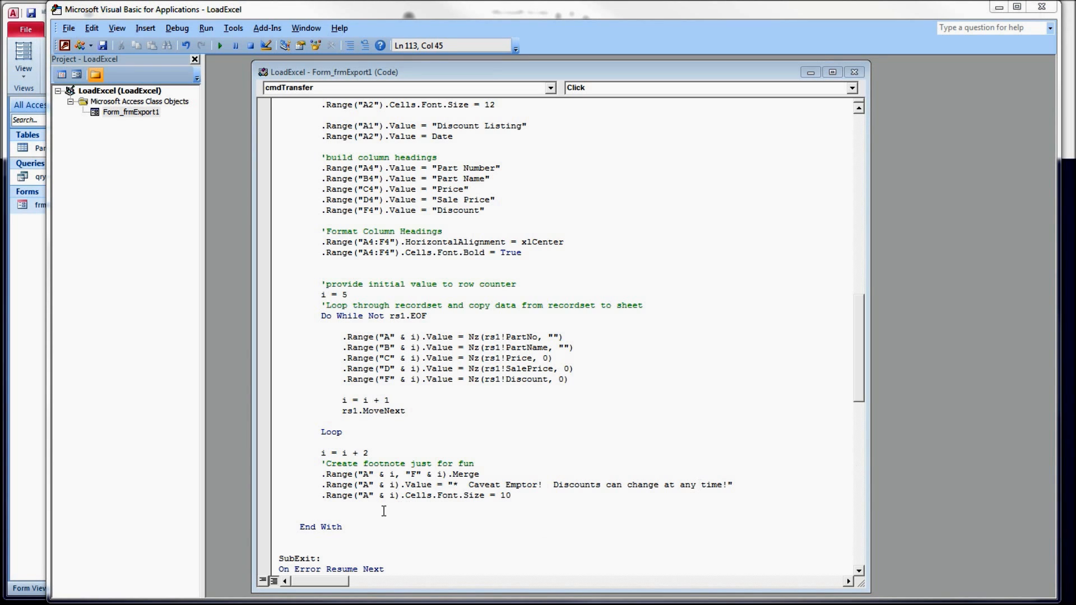
type(".Range(\"A\" & i).Characters(30, 10).Font.Bold = True")
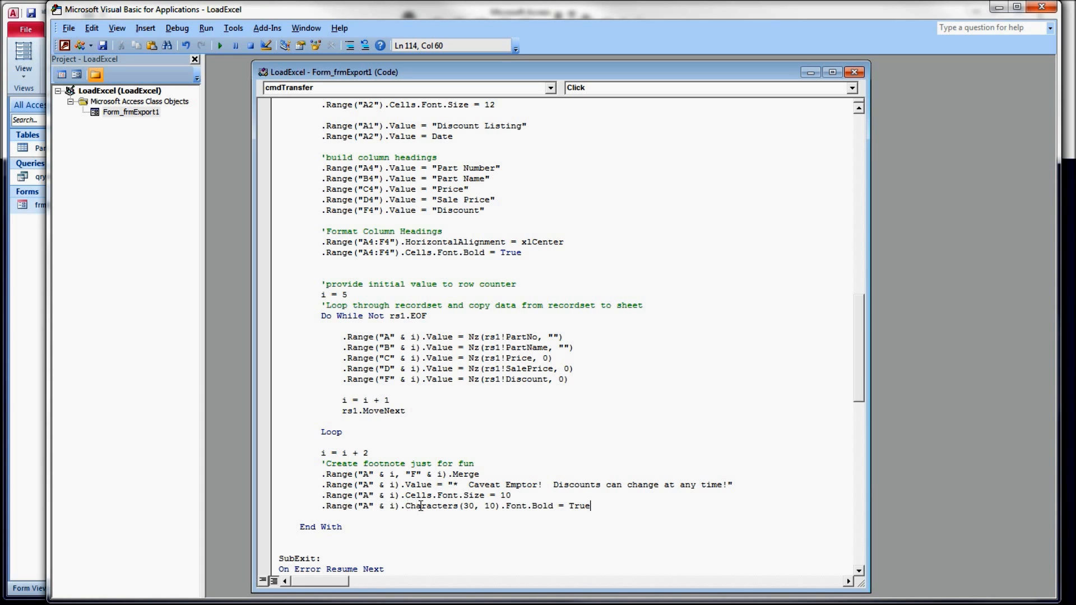
Step: Edit copies of the Bold line to set Italic = True and Color = vbRed, then rerun the export
double_click(429, 505)
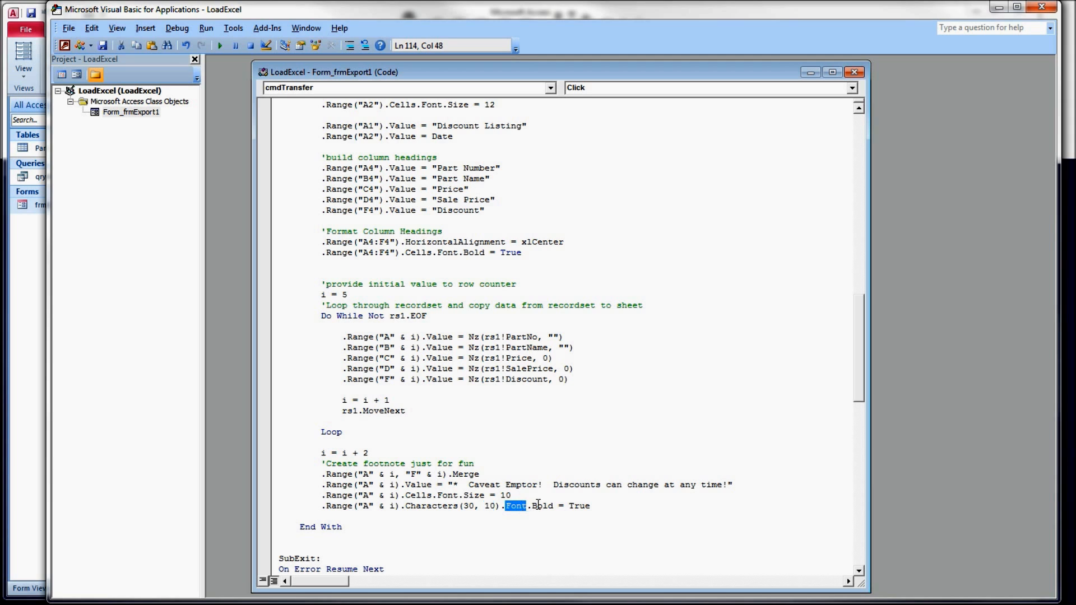
double_click(541, 506)
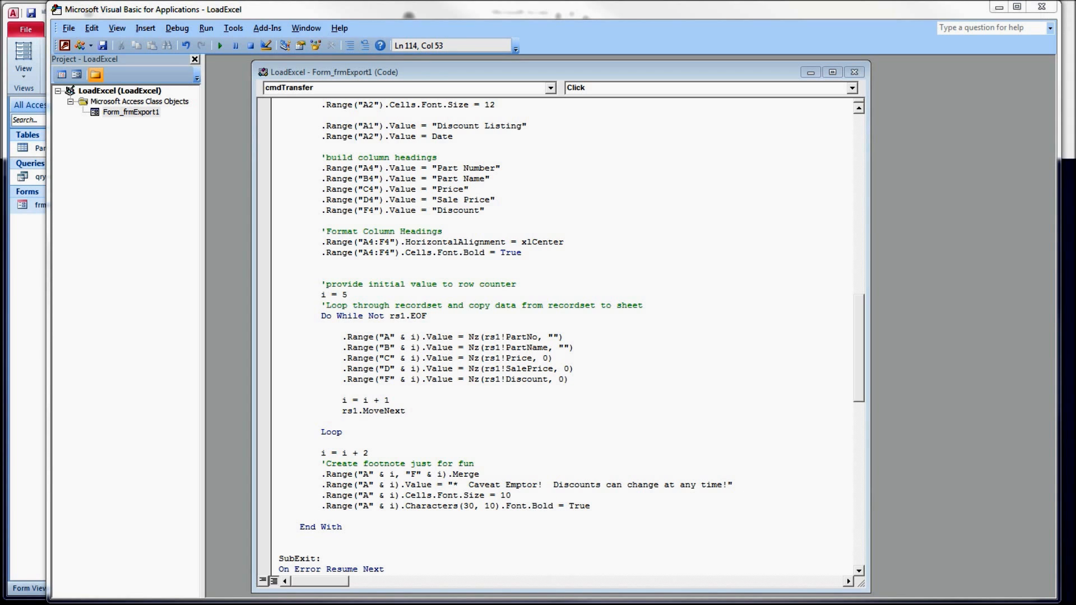
double_click(542, 505)
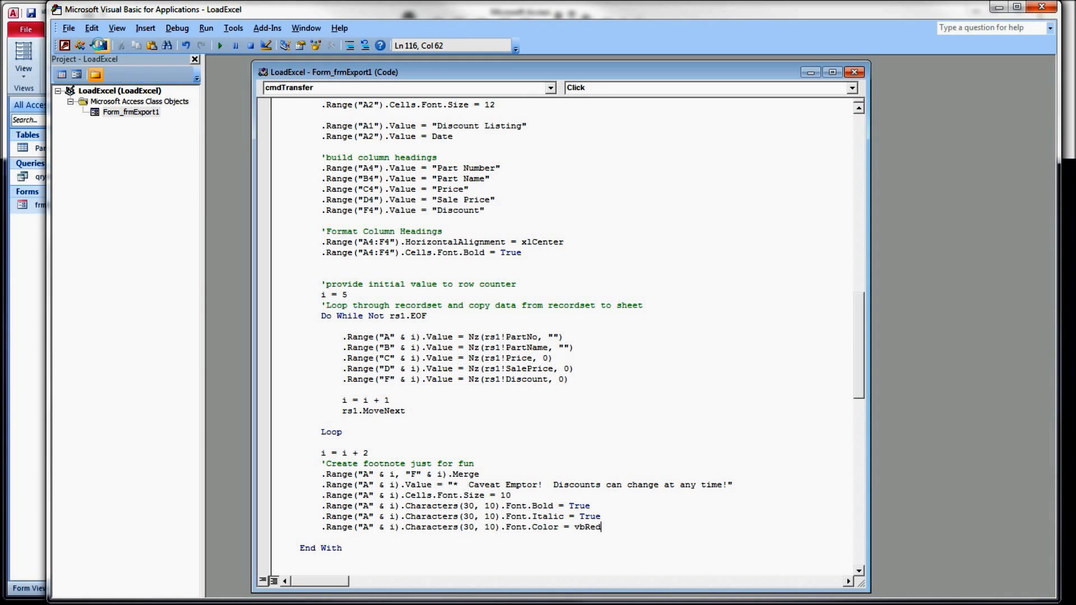
left_click(218, 44)
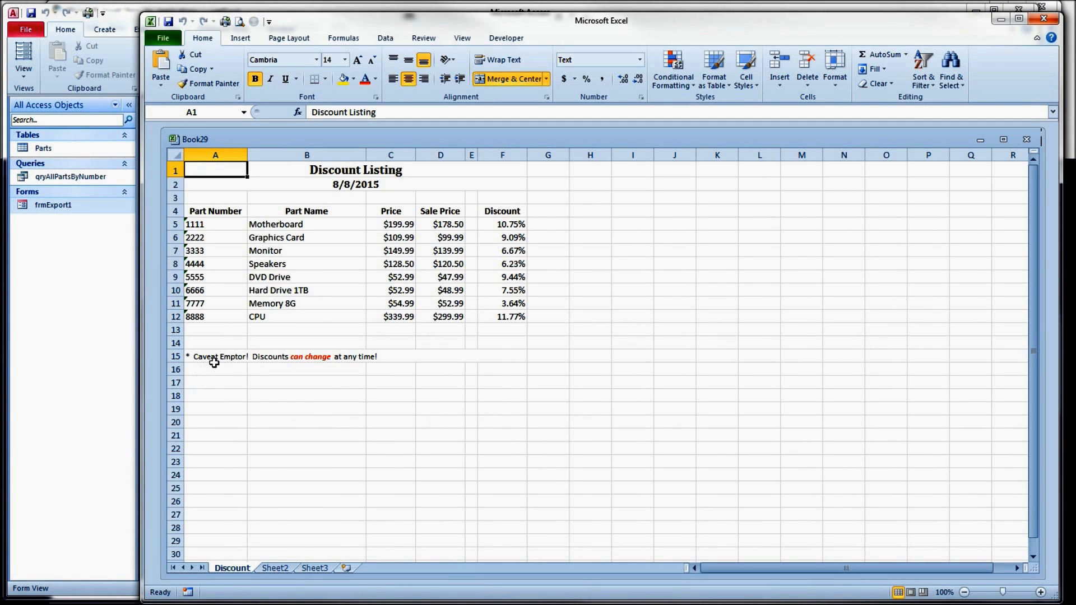
mouse_move(314, 366)
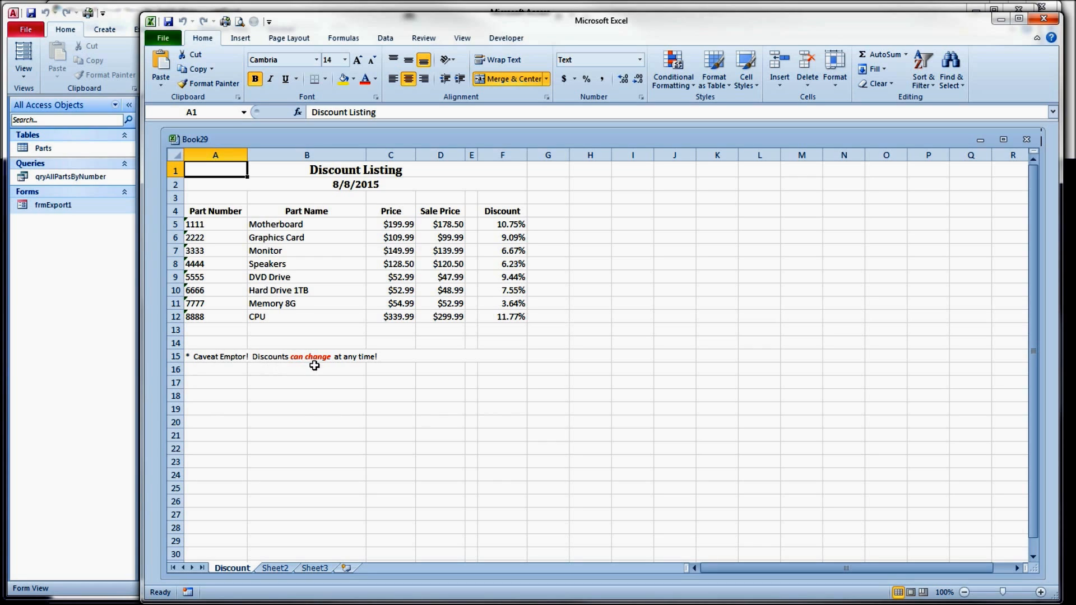
mouse_move(321, 394)
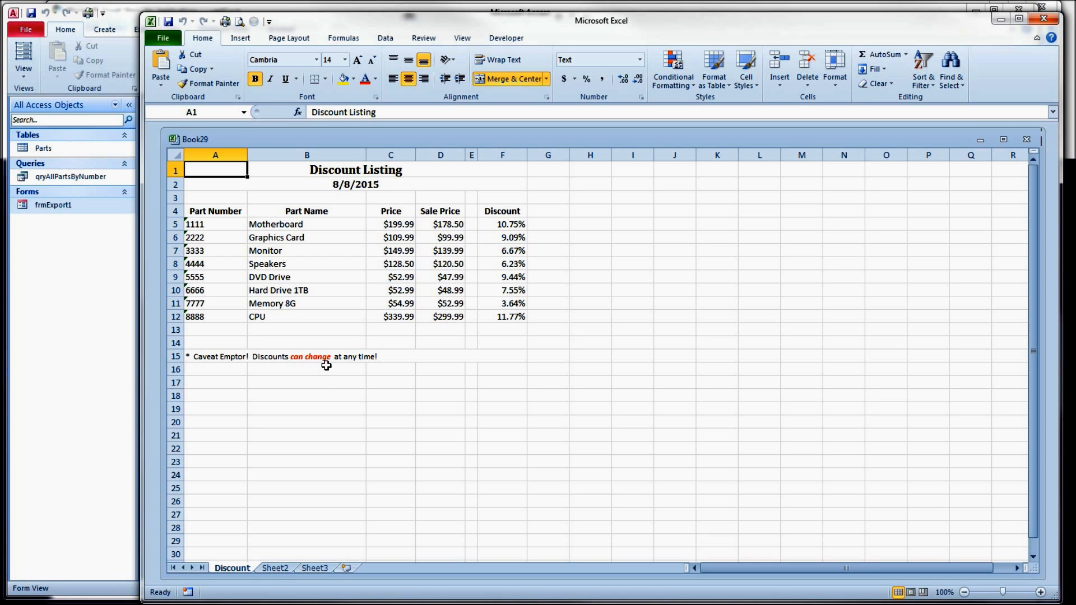
mouse_move(322, 383)
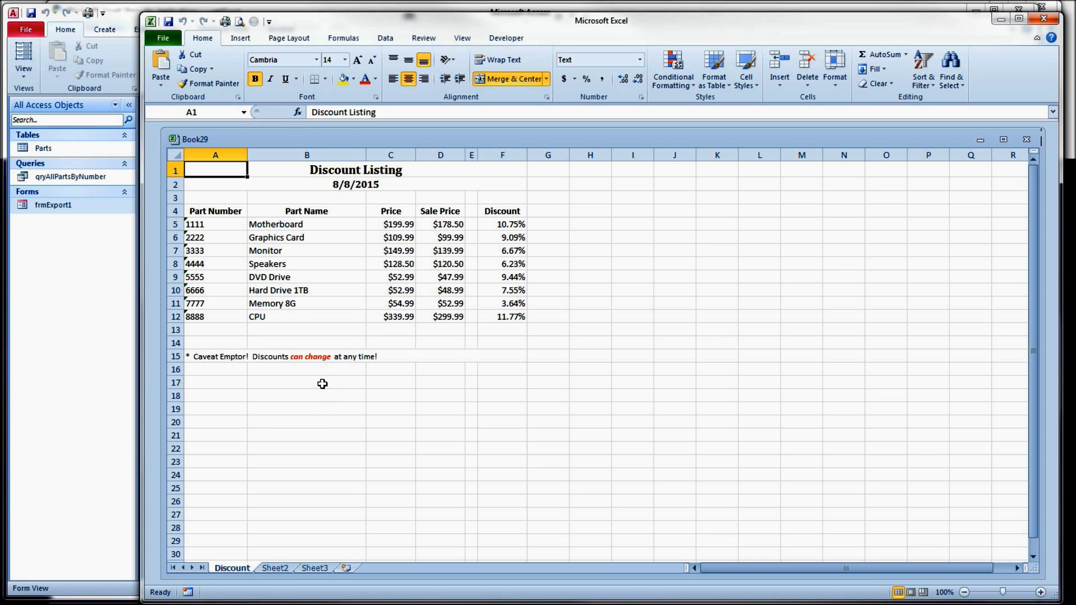